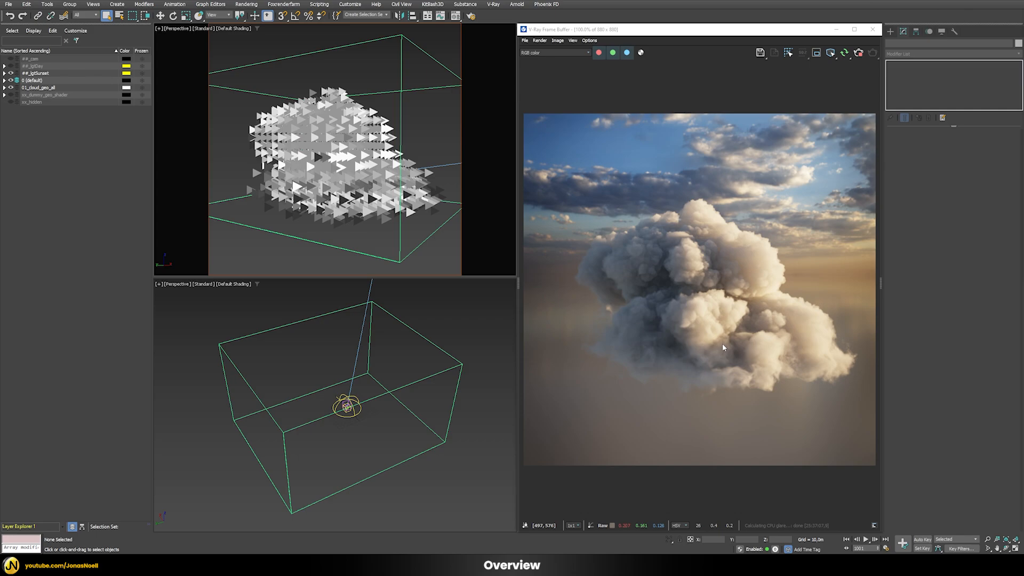
pyautogui.moveTo(678, 299)
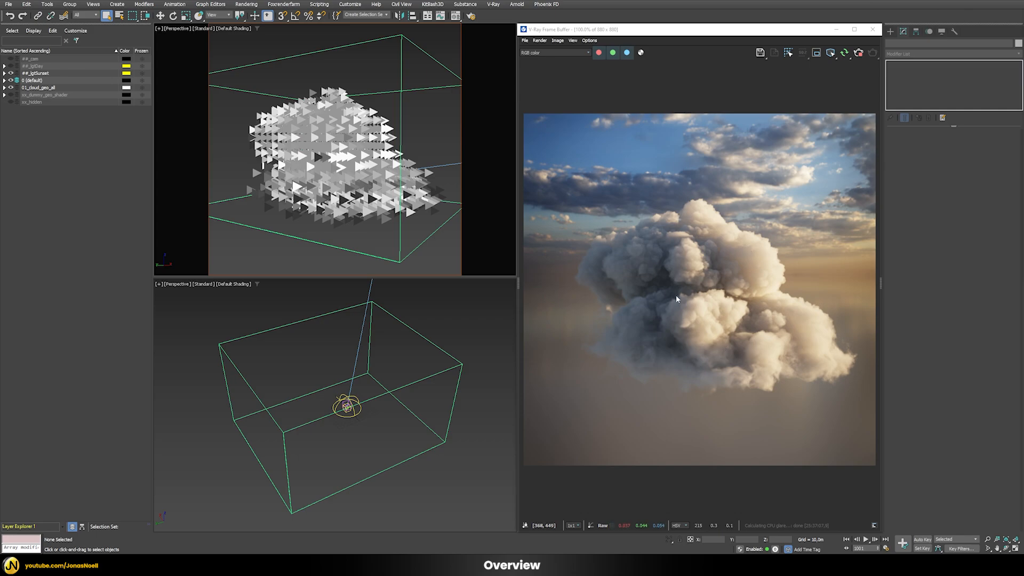
pyautogui.moveTo(746, 372)
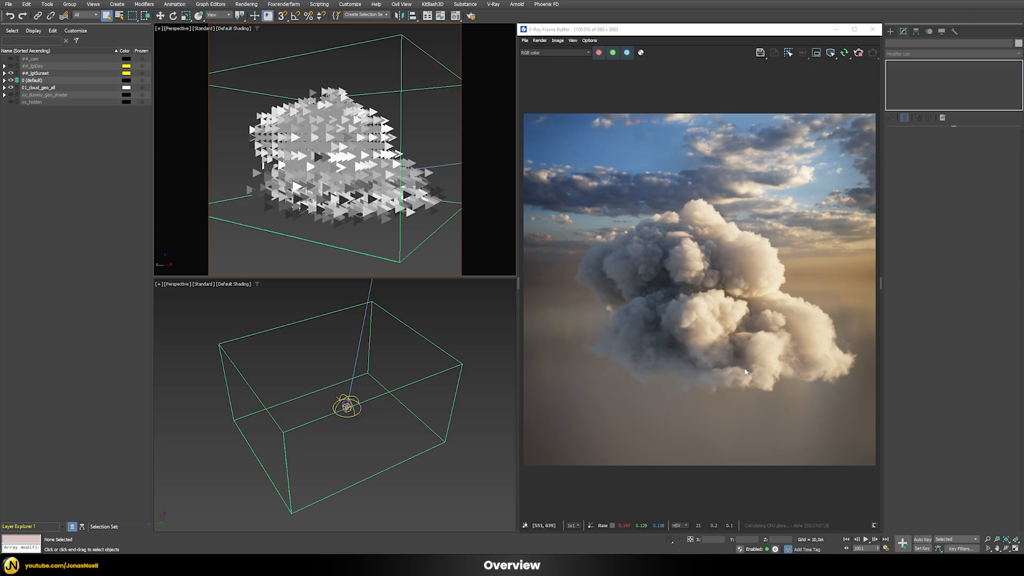
pyautogui.moveTo(789, 188)
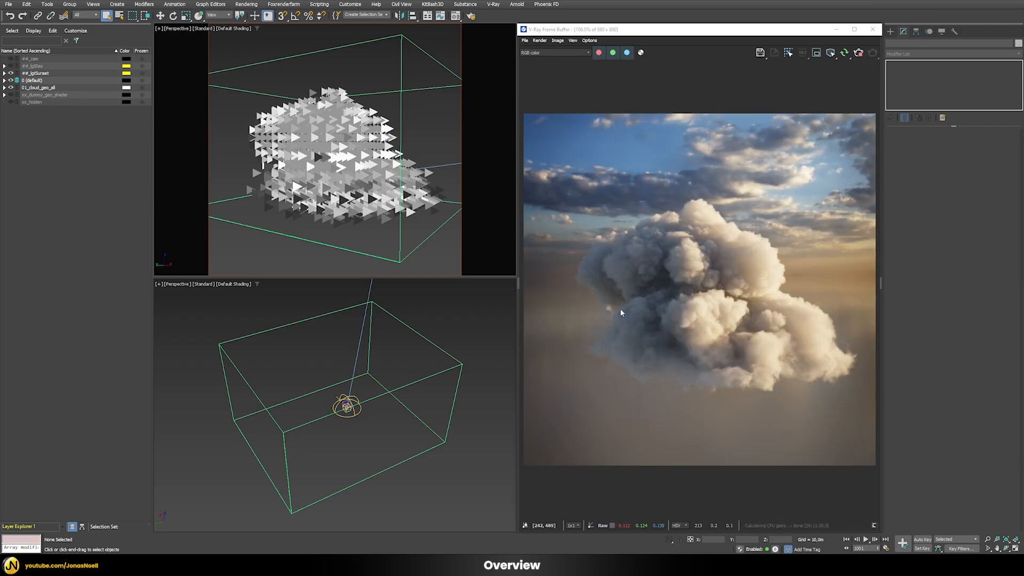
pyautogui.moveTo(738, 307)
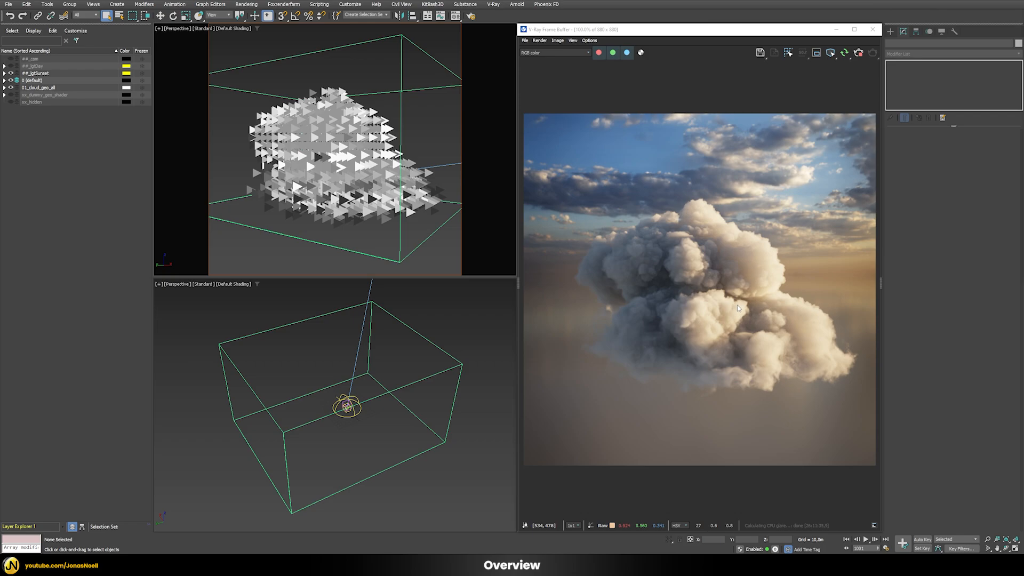
pyautogui.moveTo(738, 329)
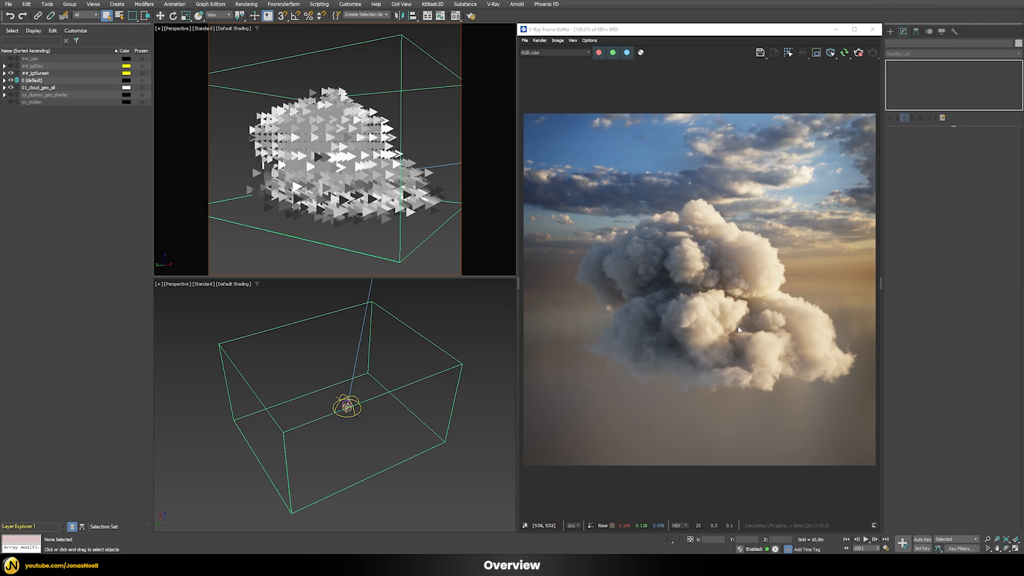
pyautogui.moveTo(601, 335)
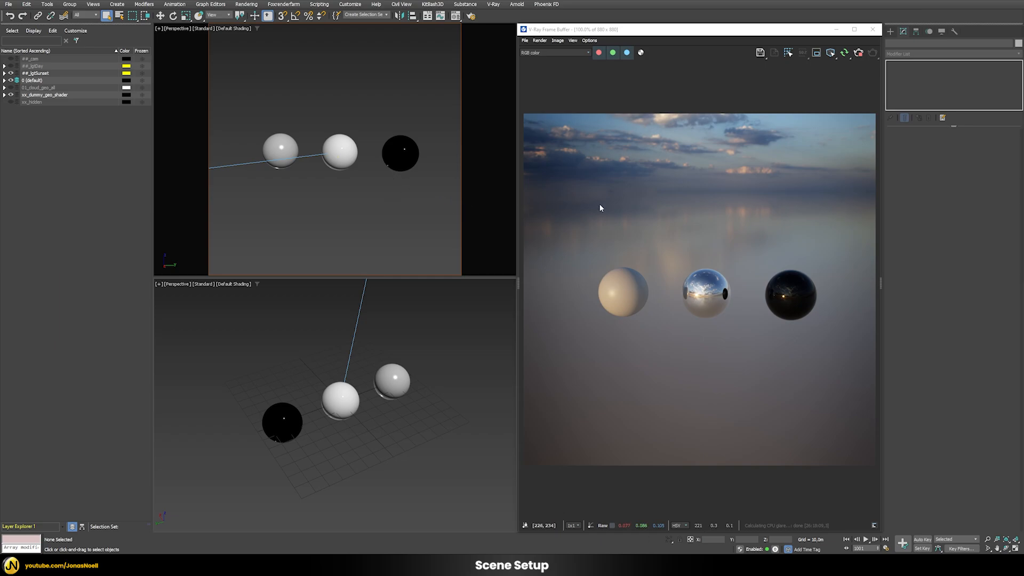
pyautogui.moveTo(708, 262)
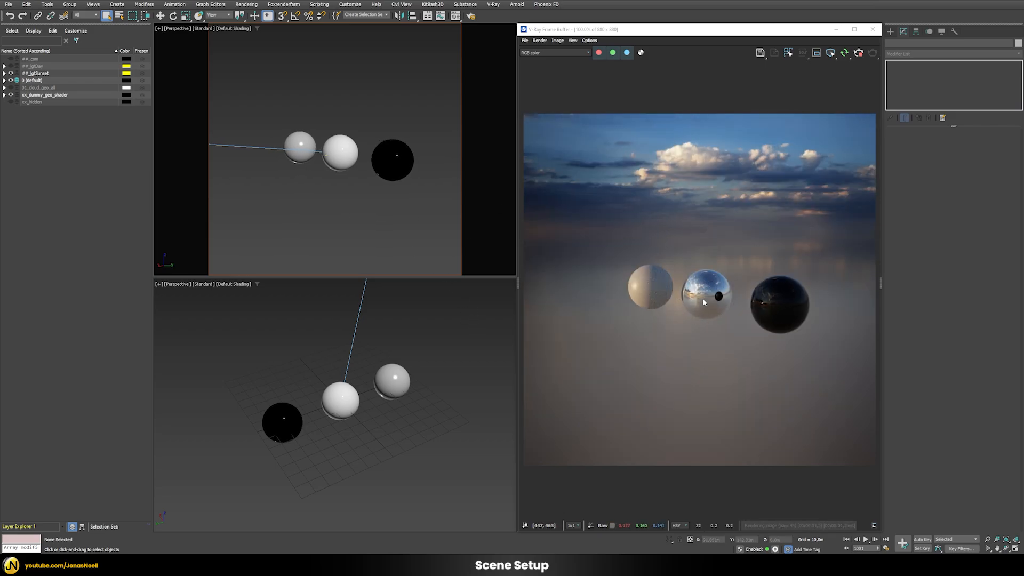
pyautogui.moveTo(723, 153)
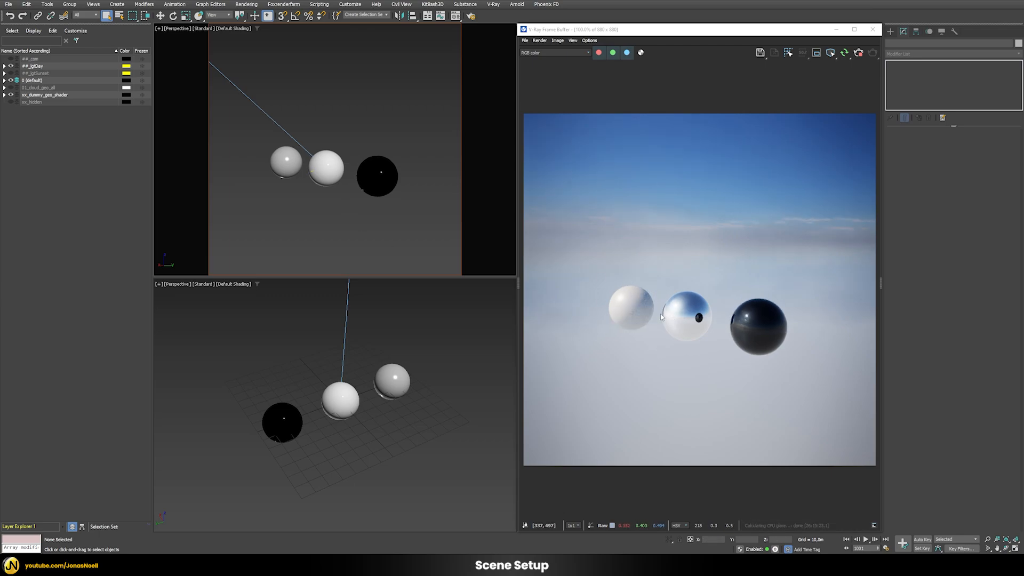
pyautogui.moveTo(653, 332)
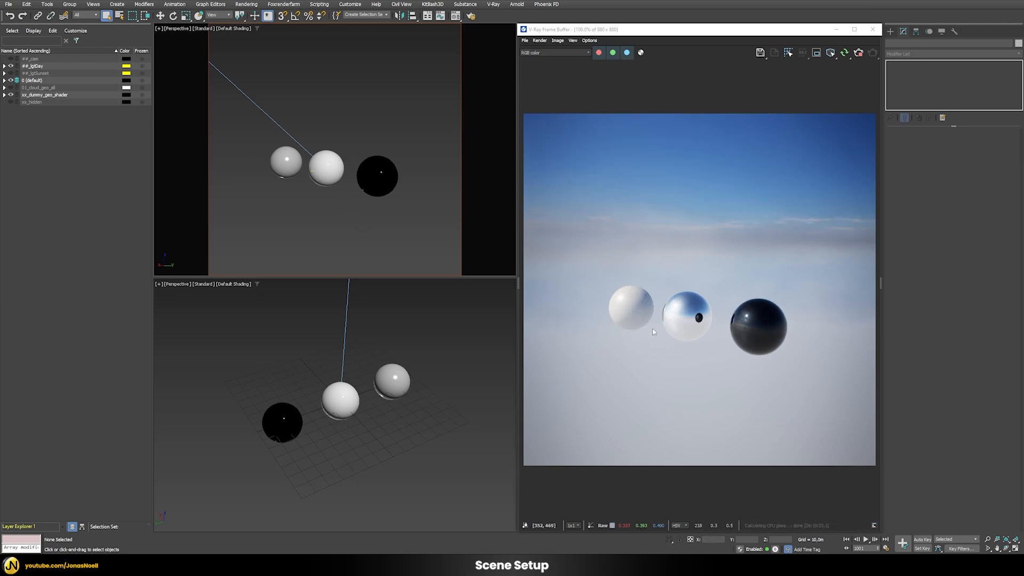
pyautogui.moveTo(707, 313)
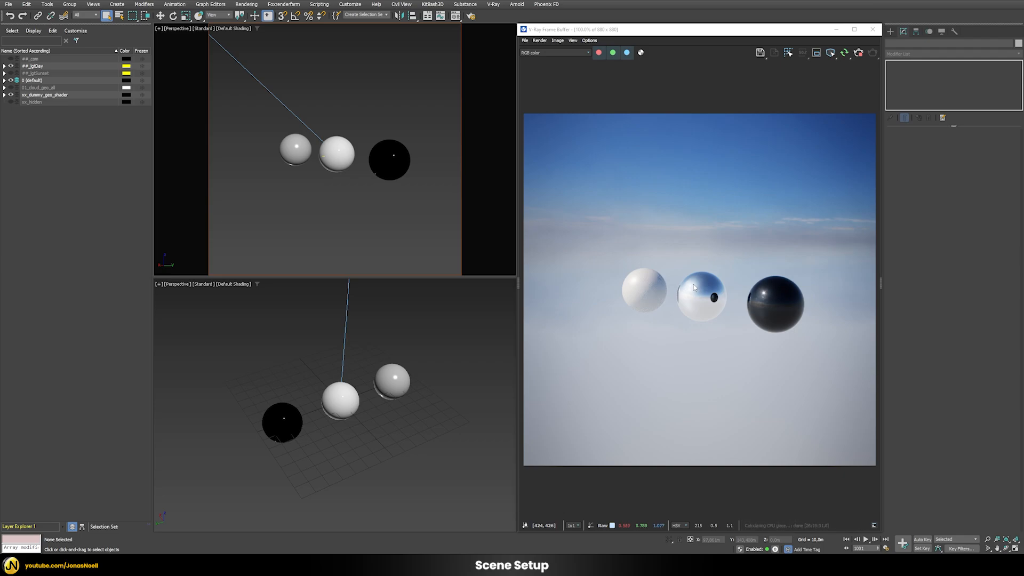
pyautogui.moveTo(752, 283)
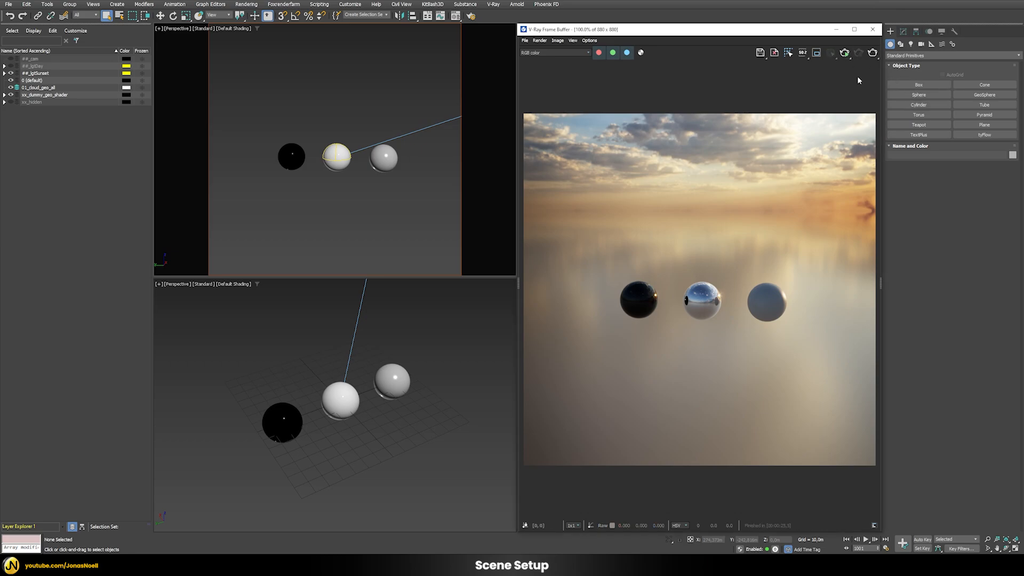
# - Place a VRayVolumeGrid in the scene loading cloud.vdb with No preset
pyautogui.click(950, 55)
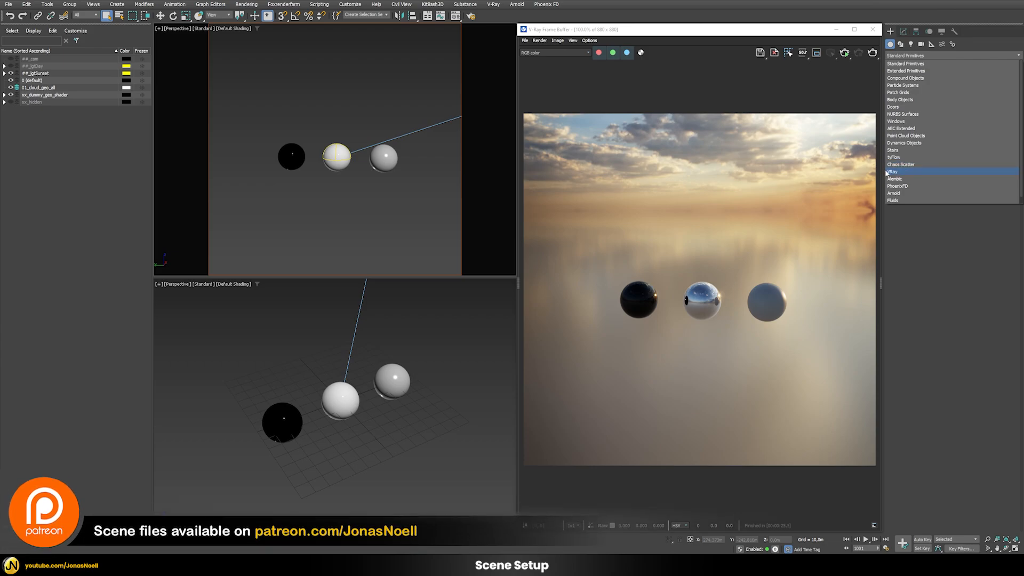
pyautogui.click(893, 172)
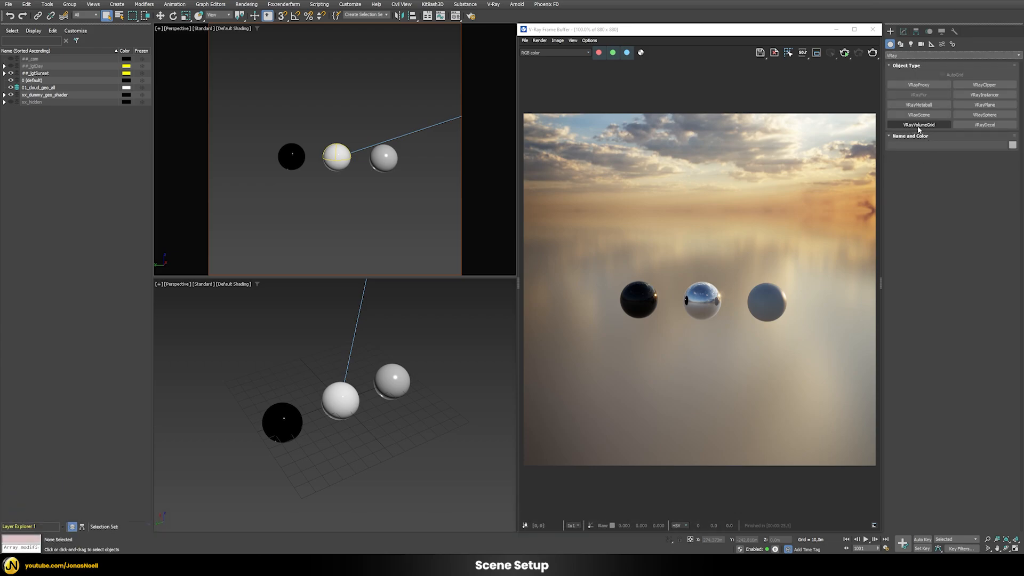
pyautogui.click(919, 125)
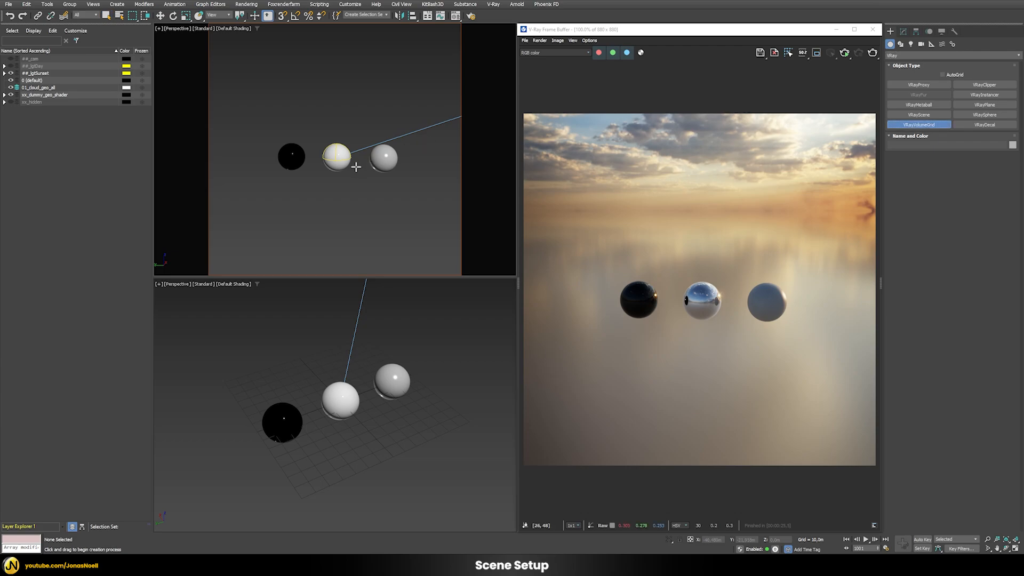
pyautogui.click(919, 124)
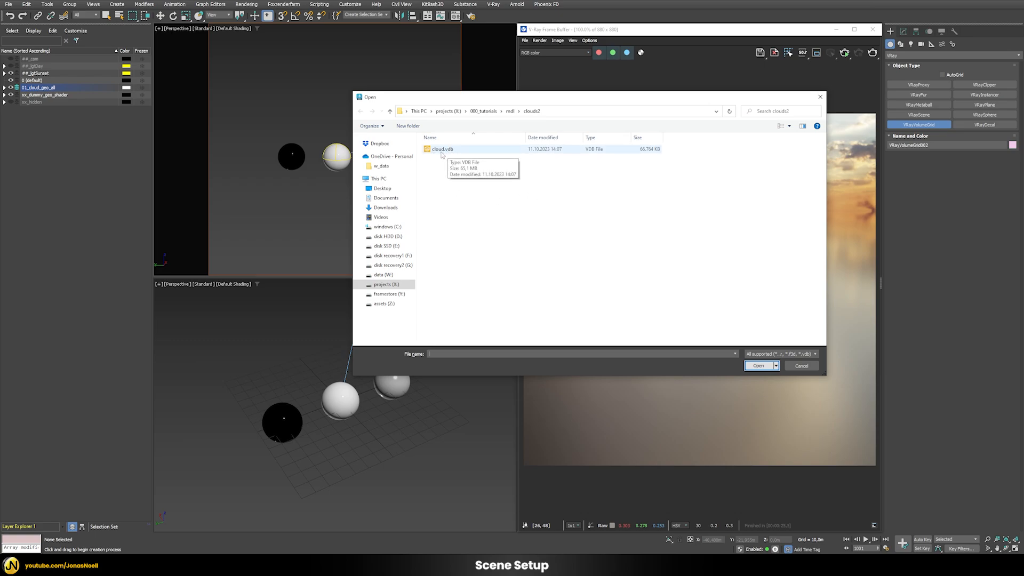
pyautogui.click(757, 365)
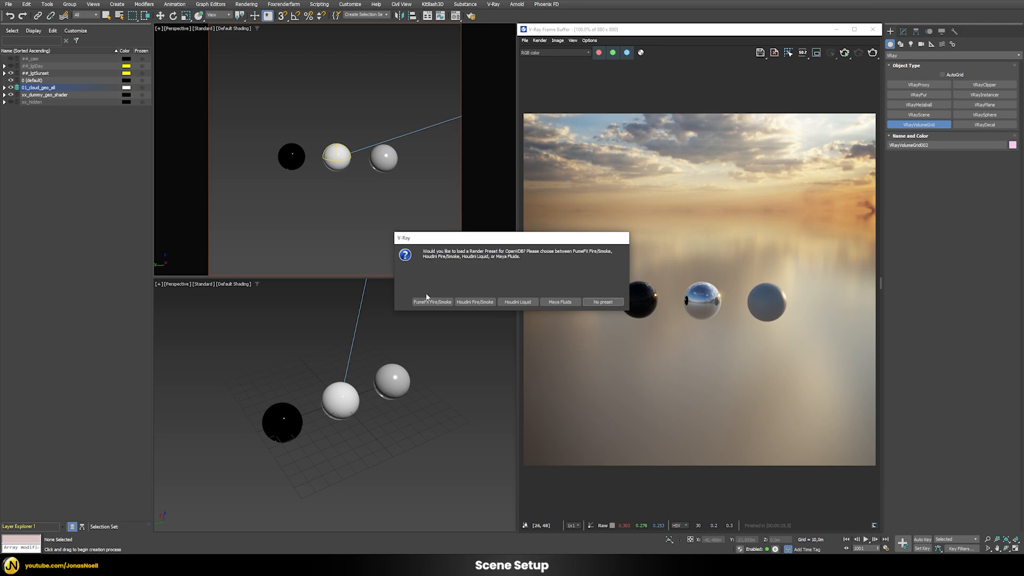
pyautogui.moveTo(589, 292)
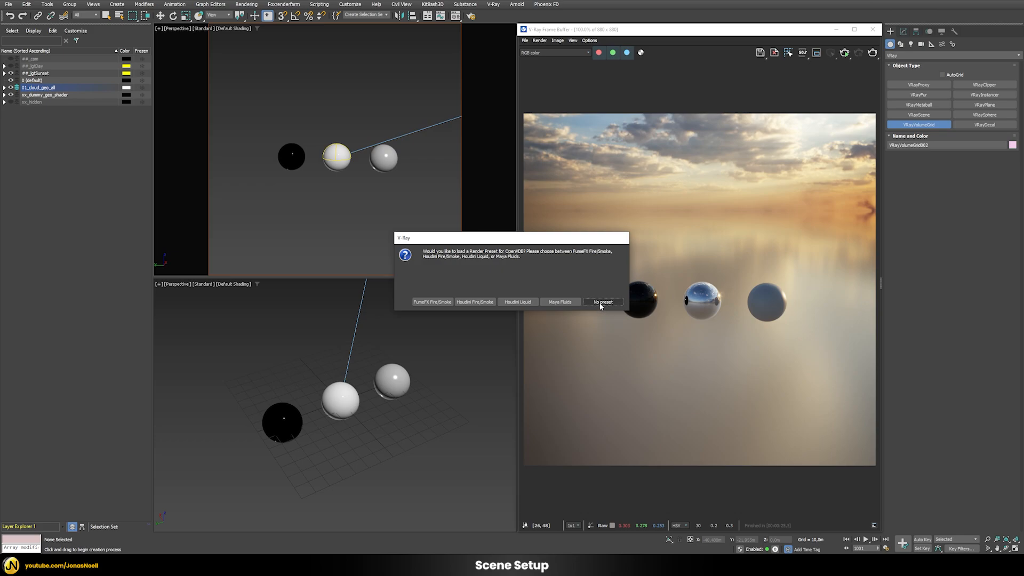
pyautogui.click(602, 302)
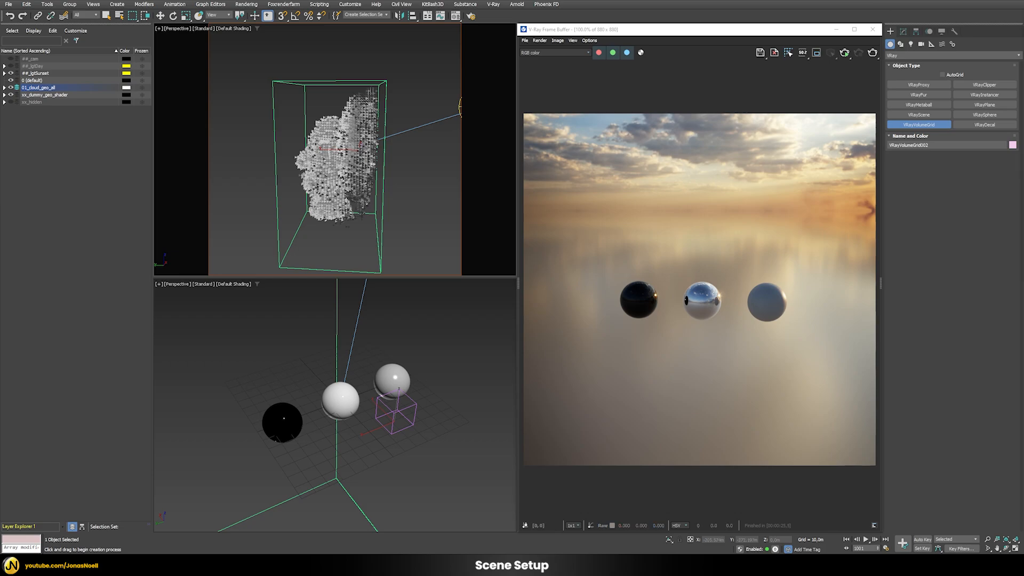
# - Open the Modify panel to edit the VRayVolumeGrid's Input parameters
pyautogui.click(905, 32)
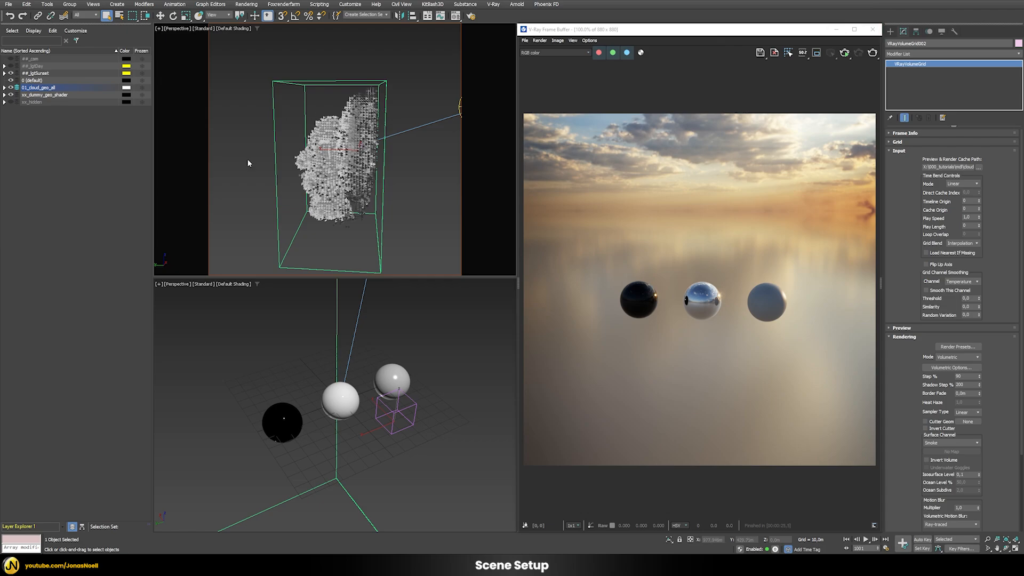
pyautogui.moveTo(364, 203)
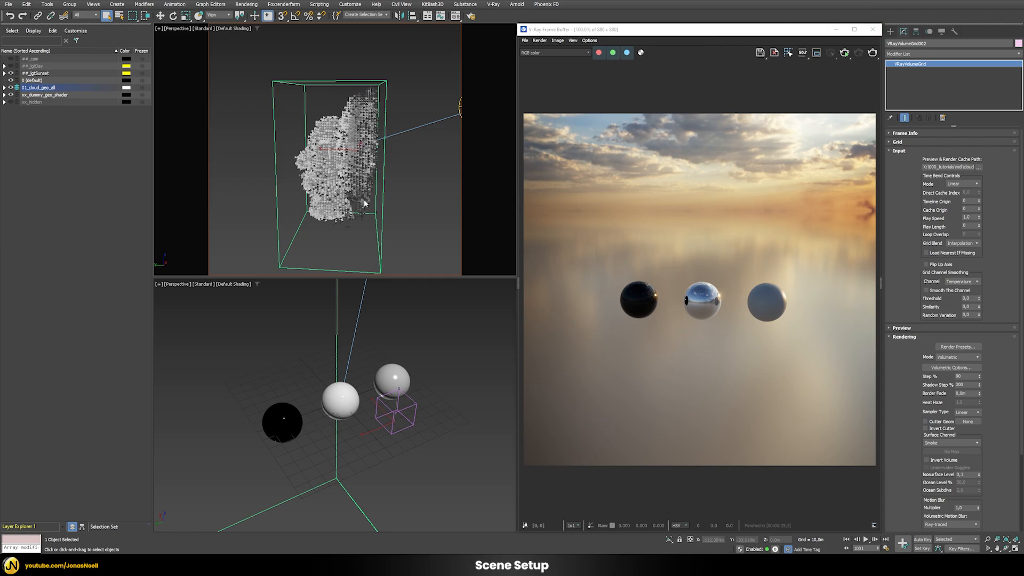
pyautogui.moveTo(301, 142)
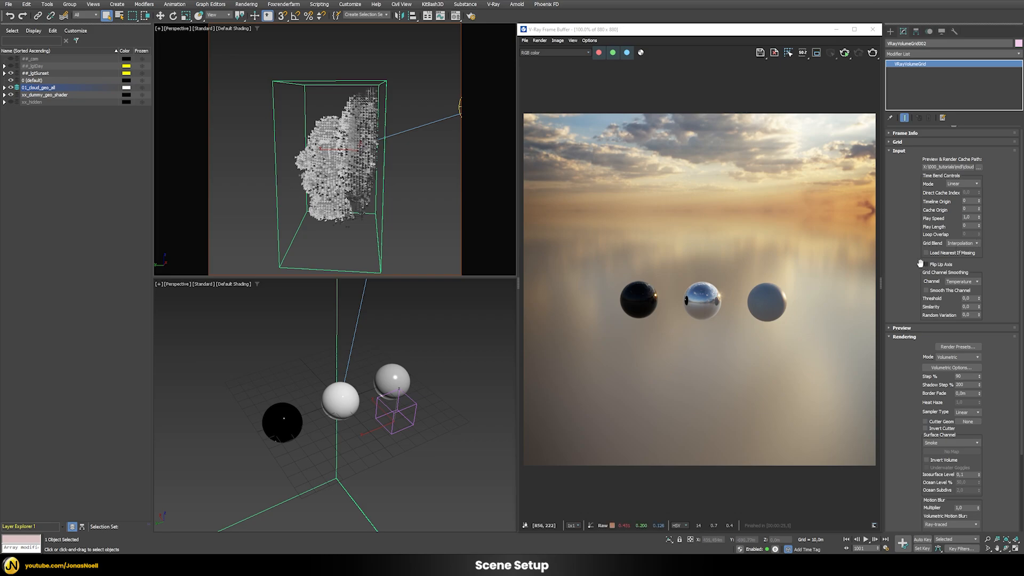
pyautogui.moveTo(921, 264)
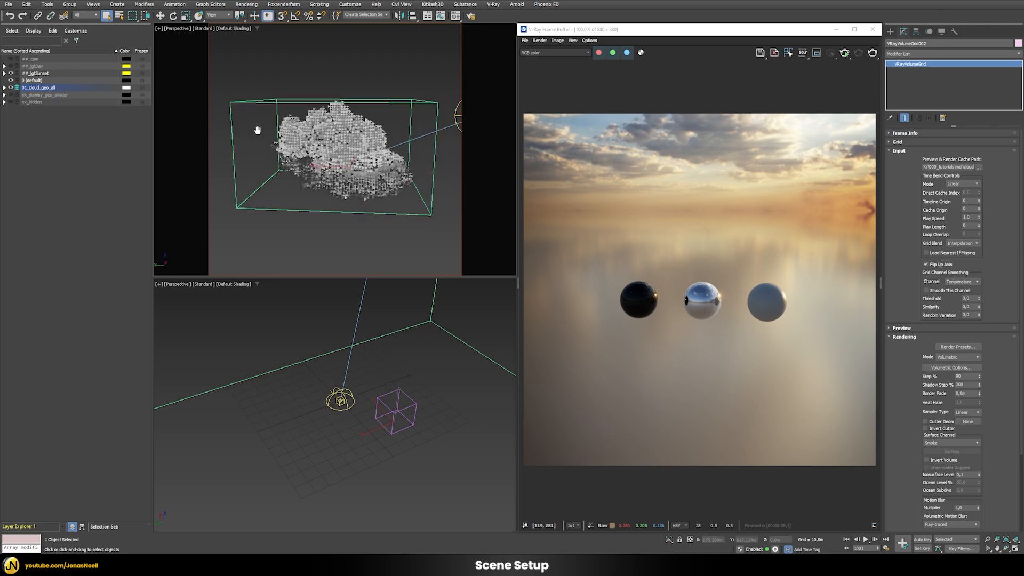
pyautogui.moveTo(844, 53)
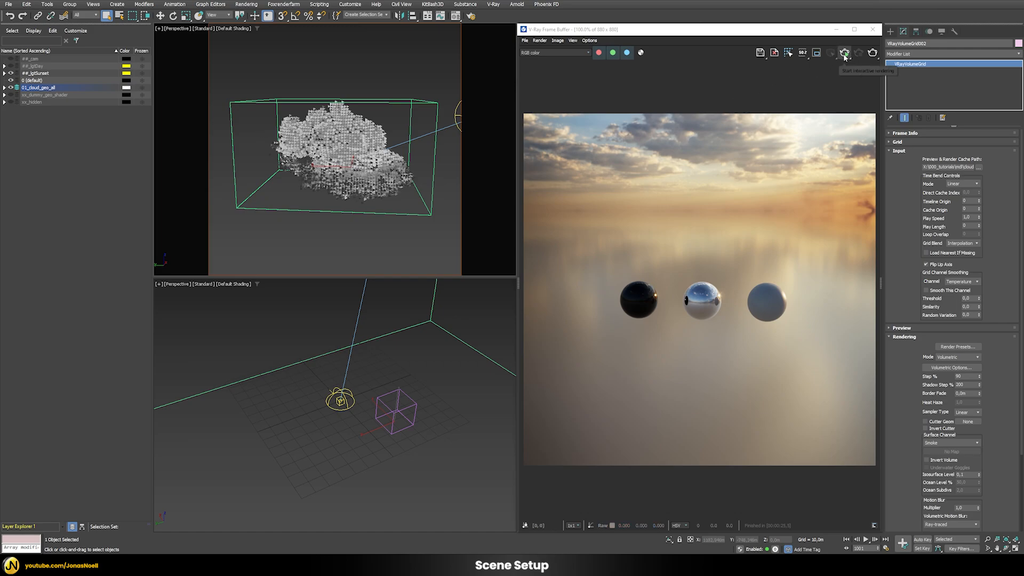
# - Start a V-Ray interactive render showing the dark cloud against the sunset sky
pyautogui.click(845, 53)
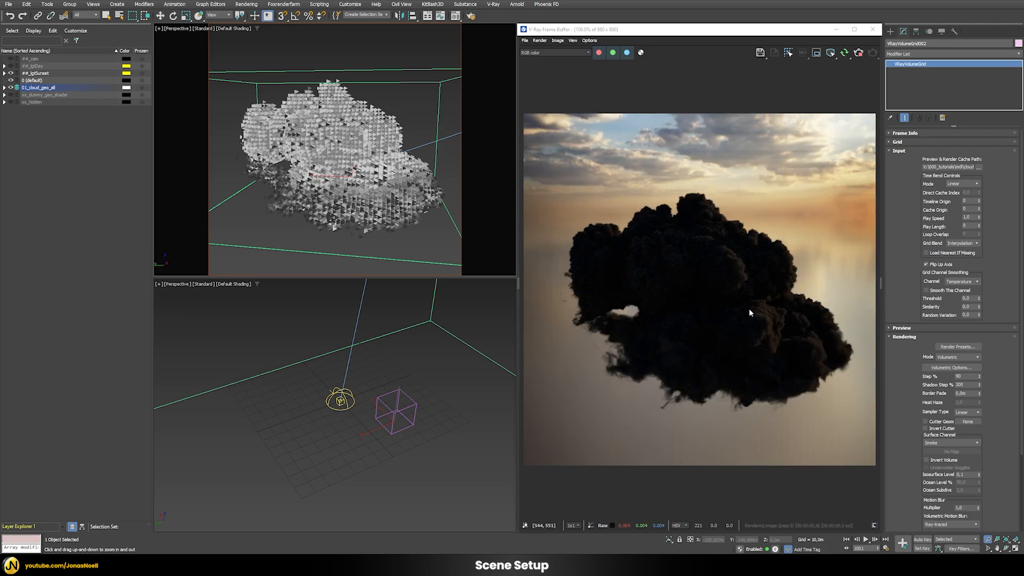
pyautogui.moveTo(735, 295)
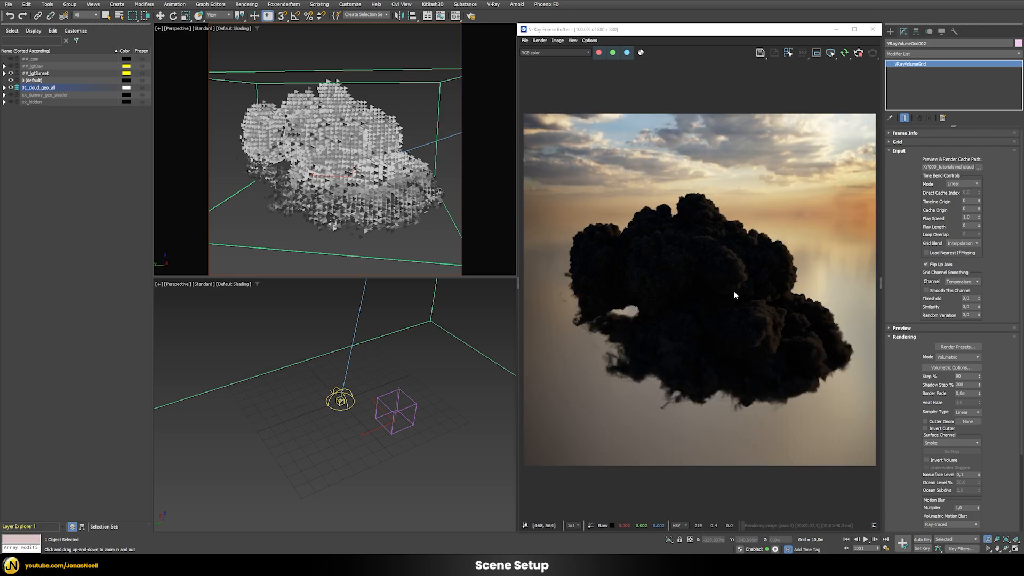
pyautogui.moveTo(730, 329)
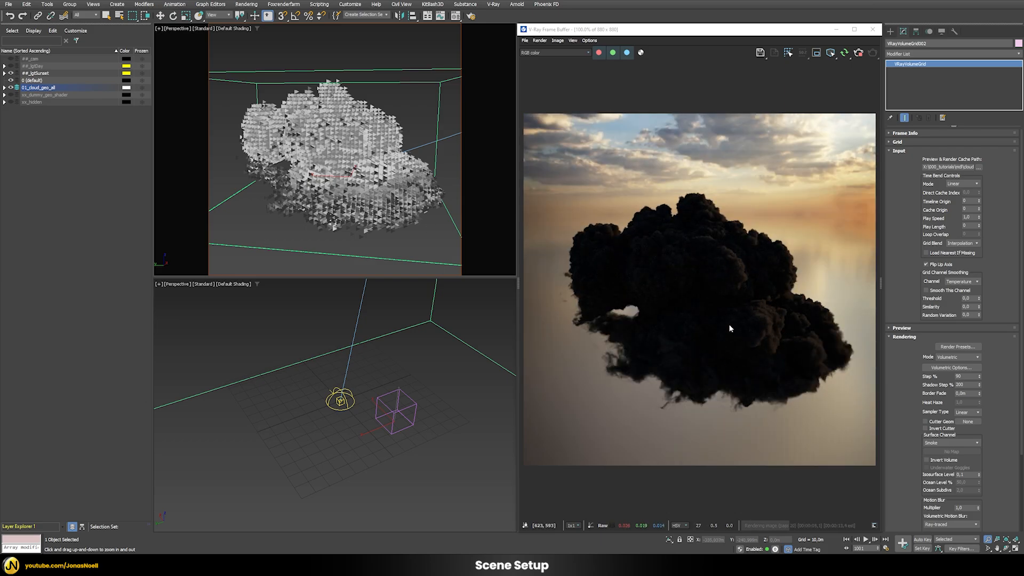
pyautogui.moveTo(769, 374)
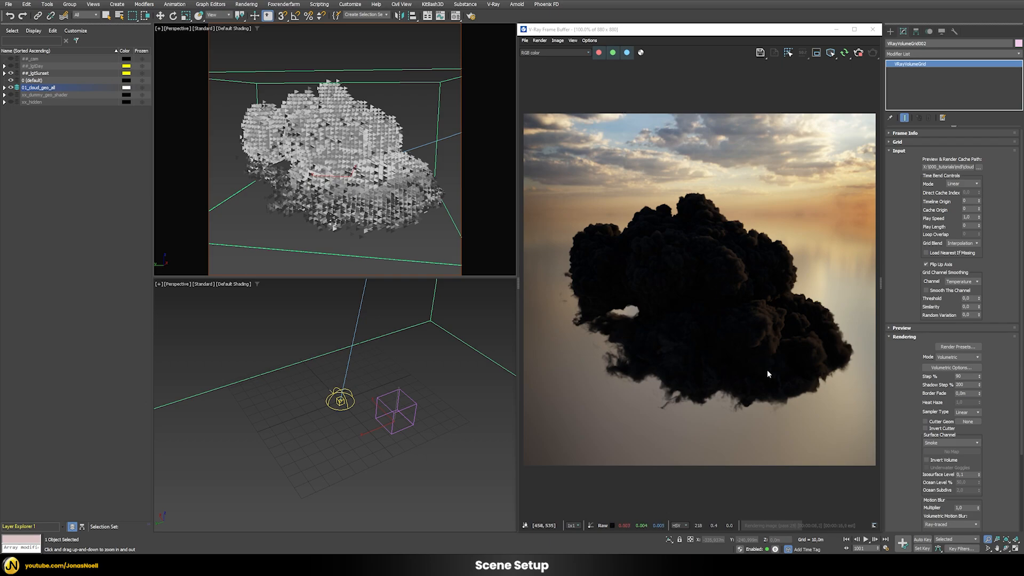
pyautogui.moveTo(695, 307)
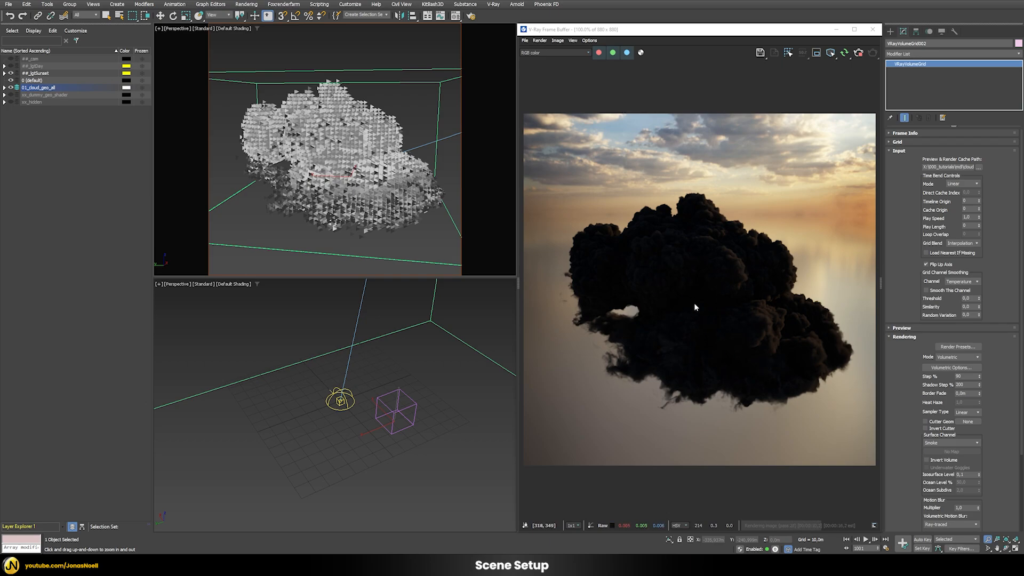
pyautogui.moveTo(779, 326)
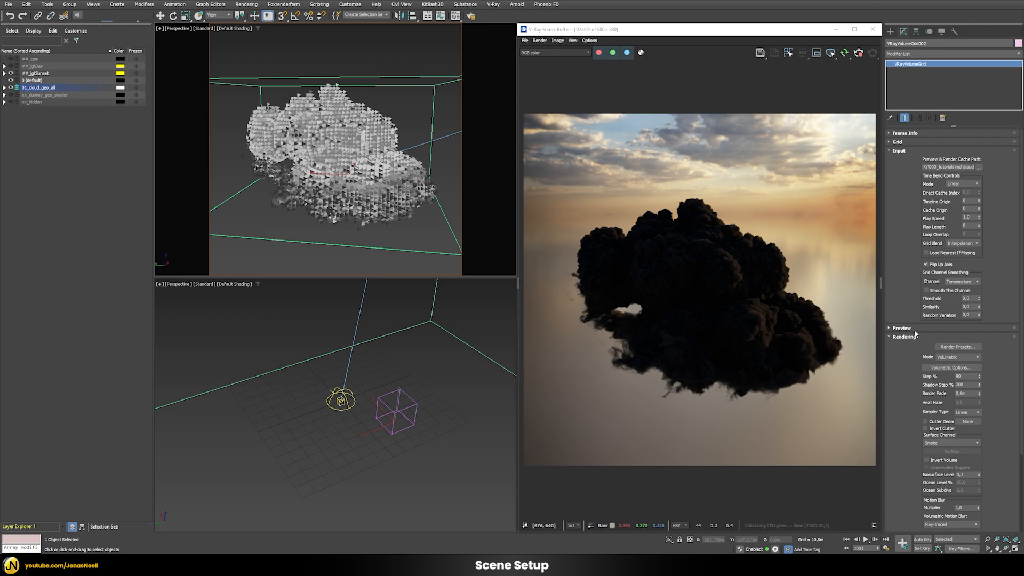
# - Change Detail Reduction in the volume grid's Preview rollout
pyautogui.scroll(-3)
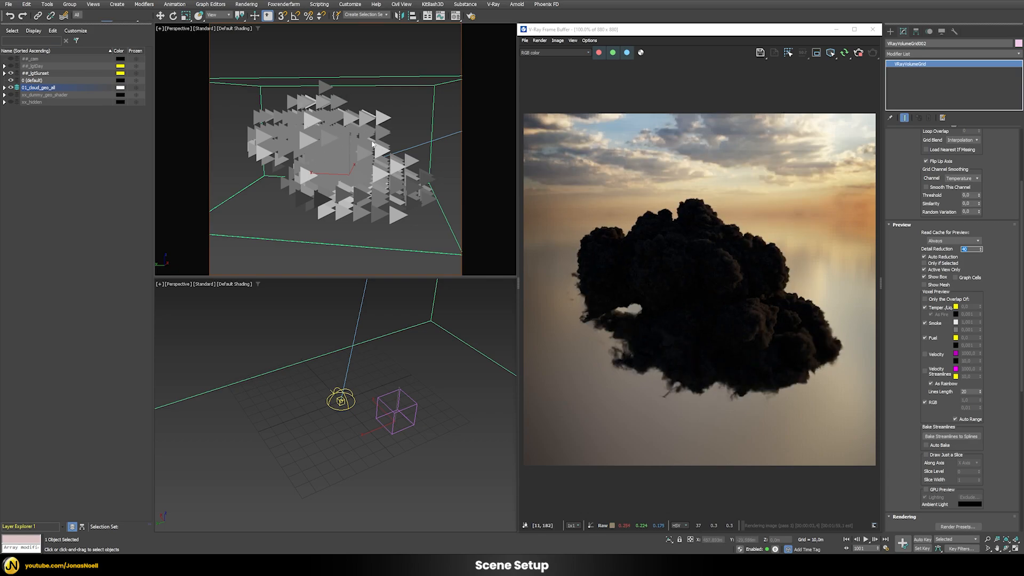
pyautogui.click(980, 249)
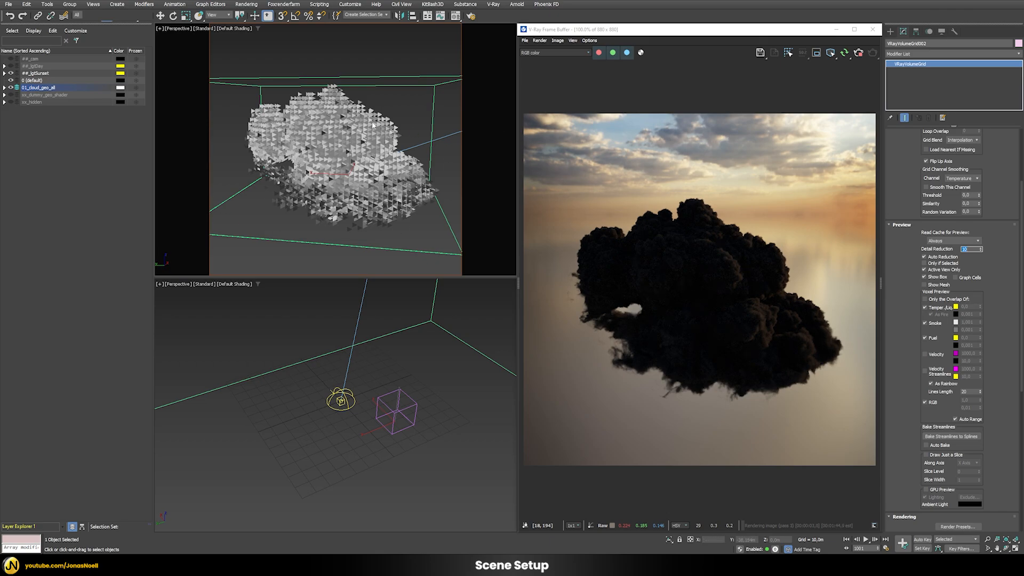
pyautogui.moveTo(939, 303)
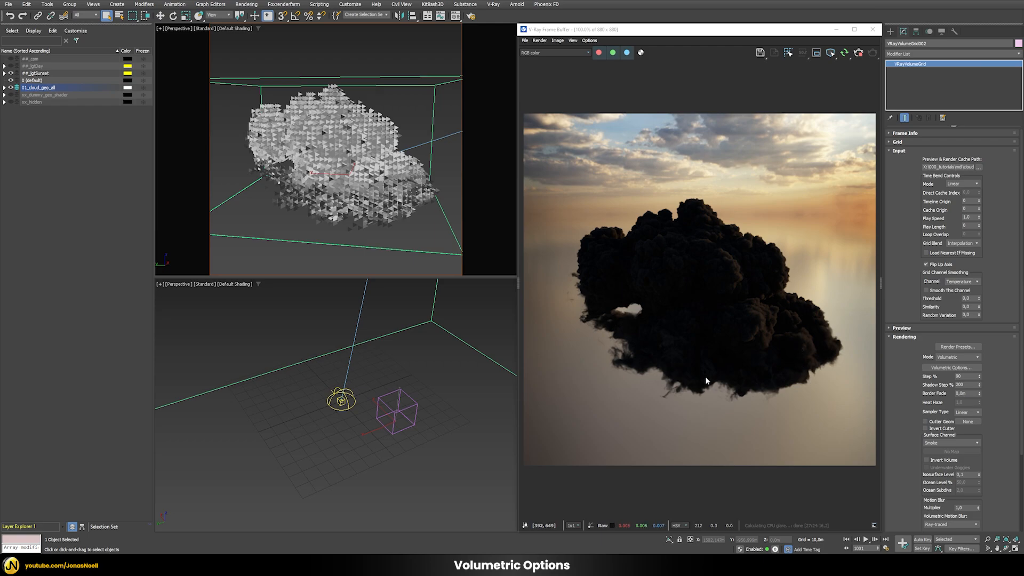
pyautogui.moveTo(730, 358)
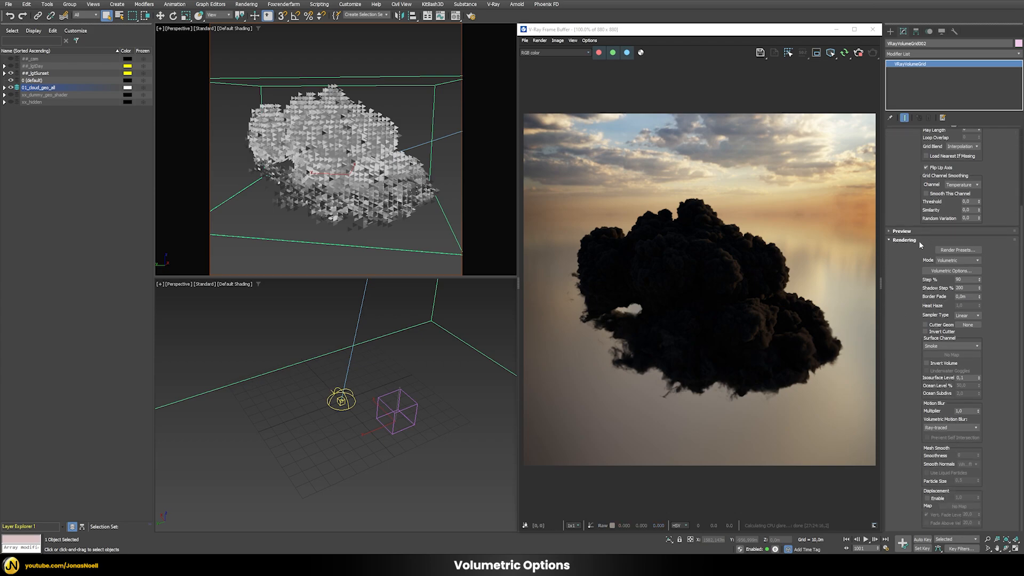
pyautogui.moveTo(952, 270)
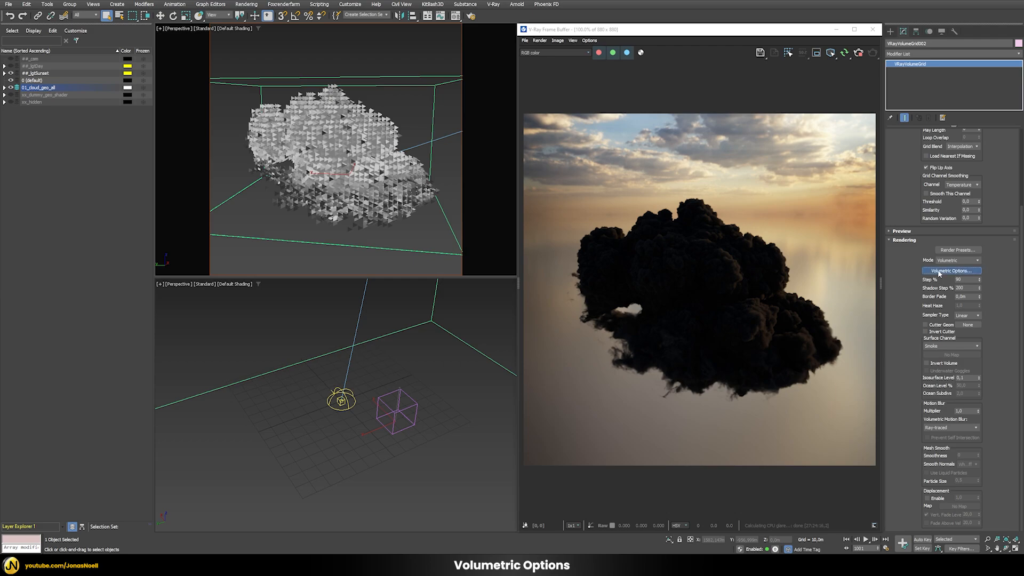
# - Open Volumetric Options and expand the Smoke Color and Smoke Opacity rollouts
pyautogui.click(952, 270)
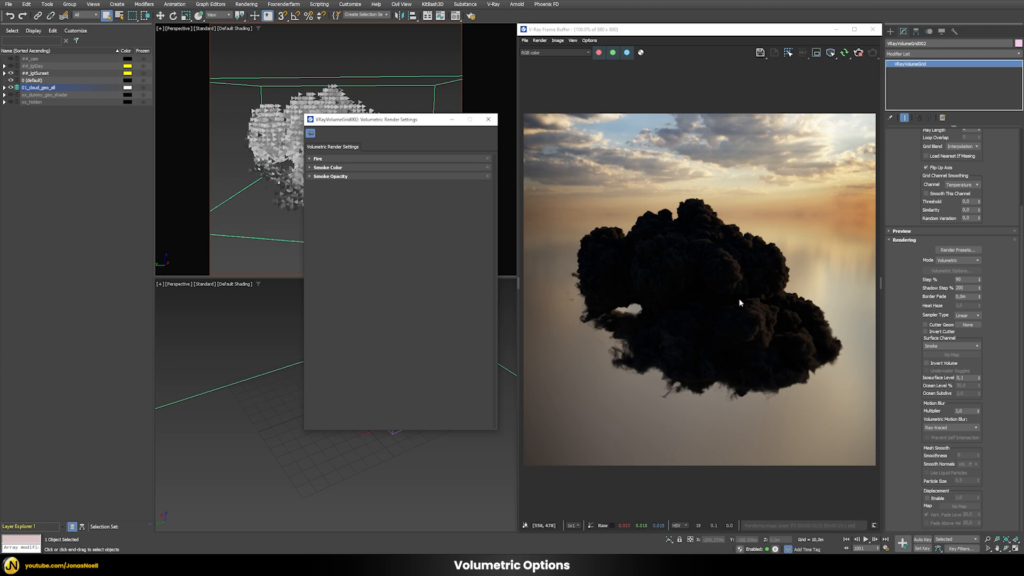
pyautogui.moveTo(690, 338)
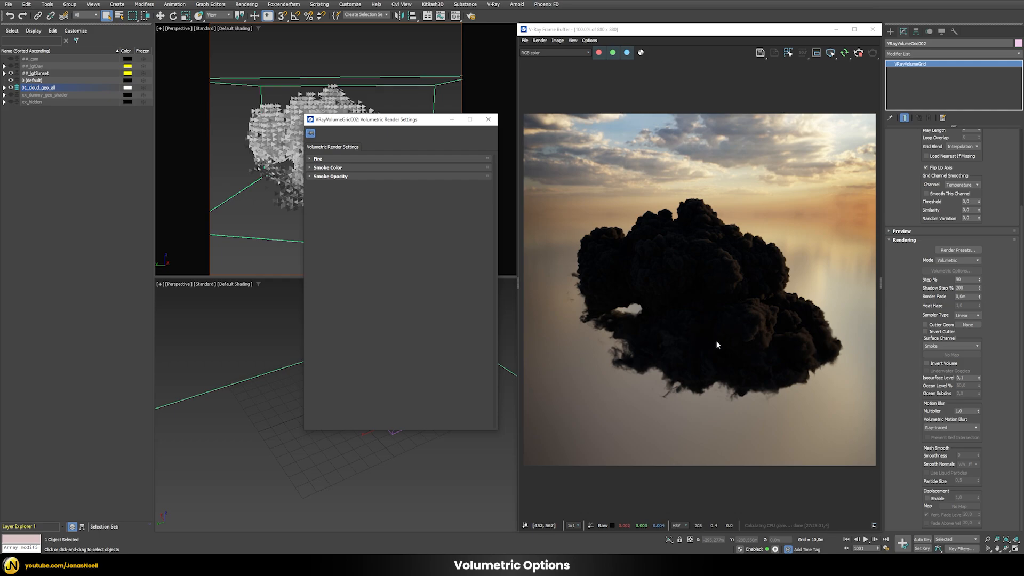
pyautogui.moveTo(791, 321)
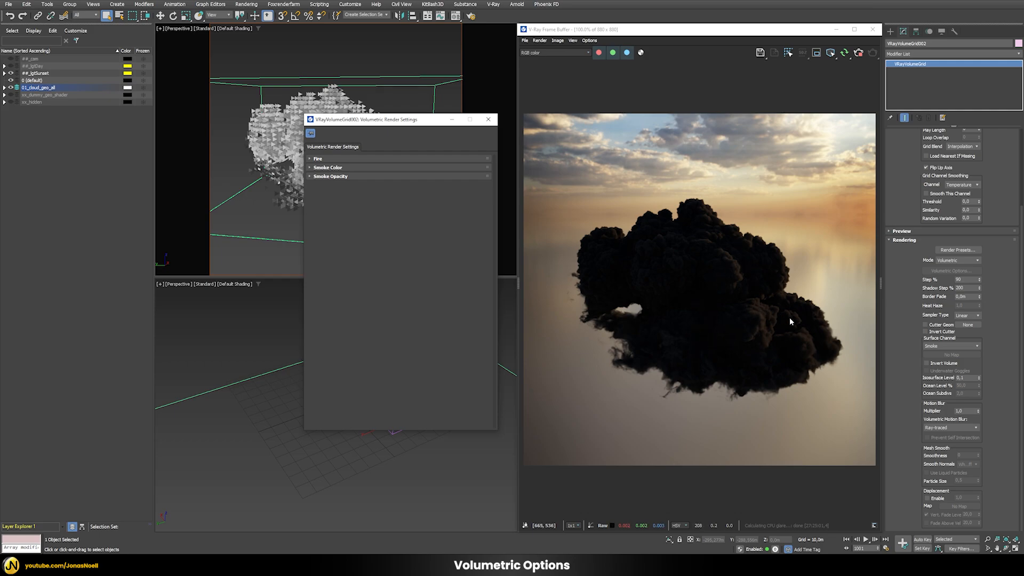
pyautogui.moveTo(704, 353)
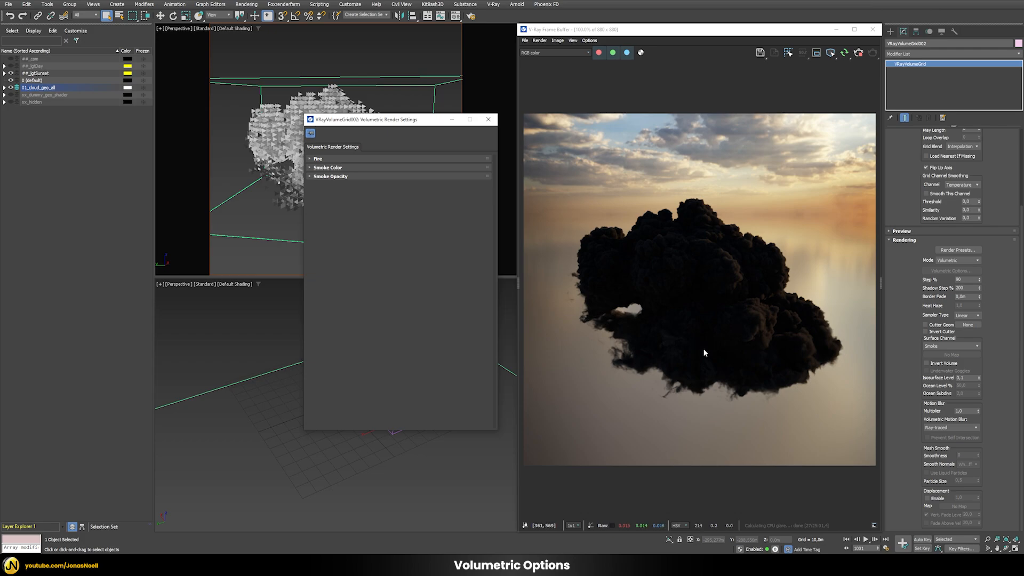
pyautogui.click(328, 168)
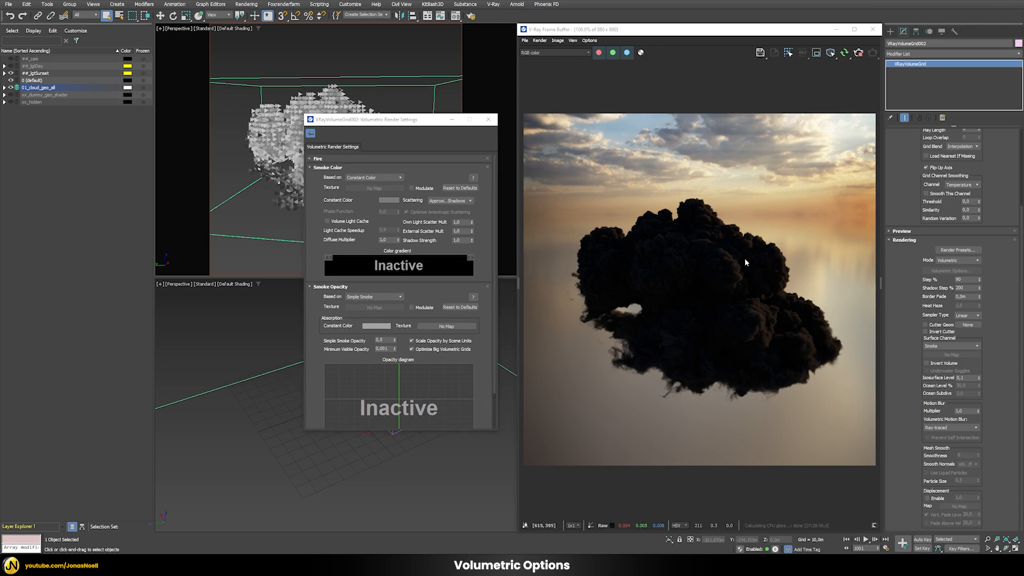
pyautogui.moveTo(521, 359)
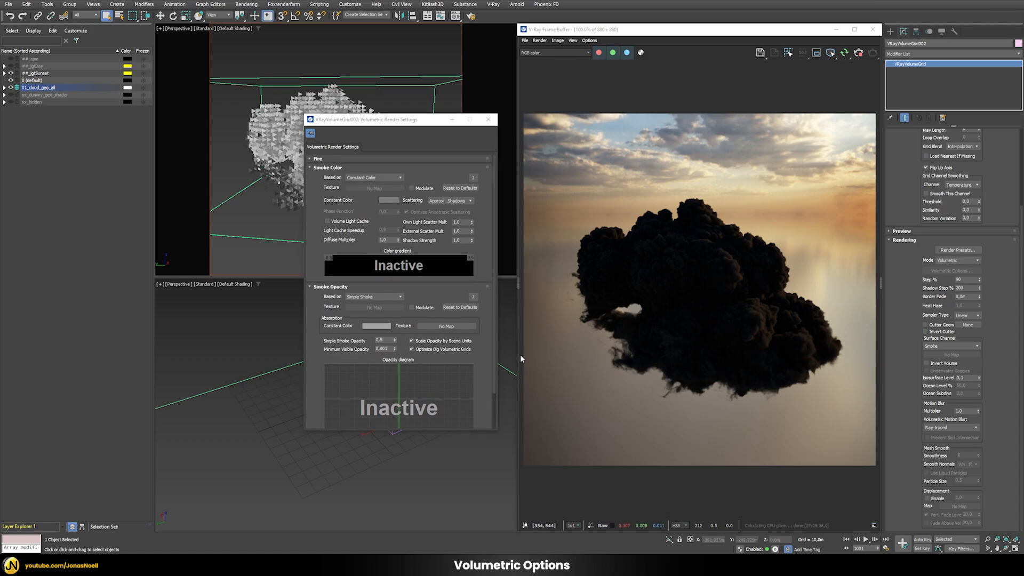
# - Keep Smoke Color based on Constant Color and set the swatch to white
pyautogui.click(401, 178)
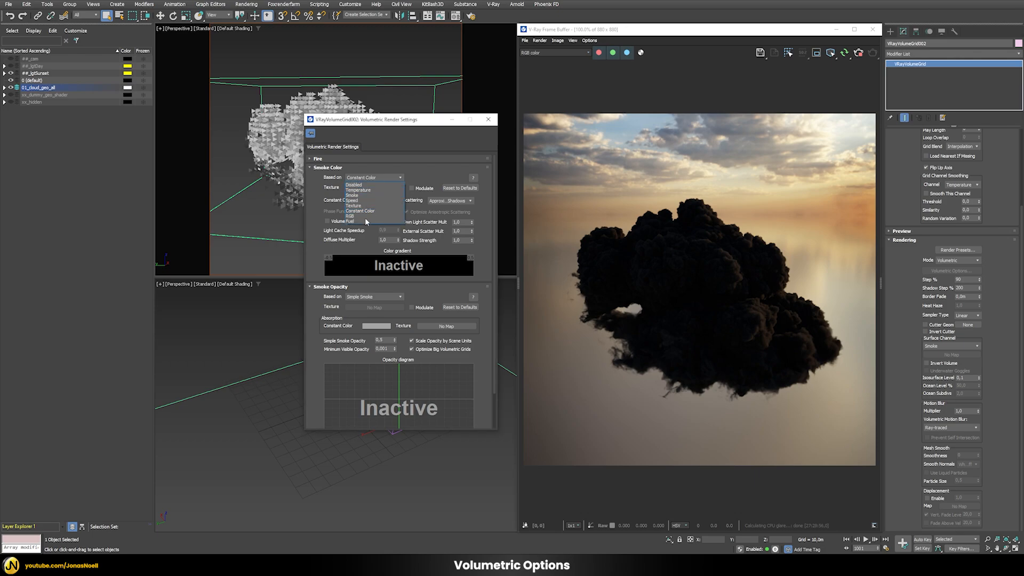
pyautogui.moveTo(359, 198)
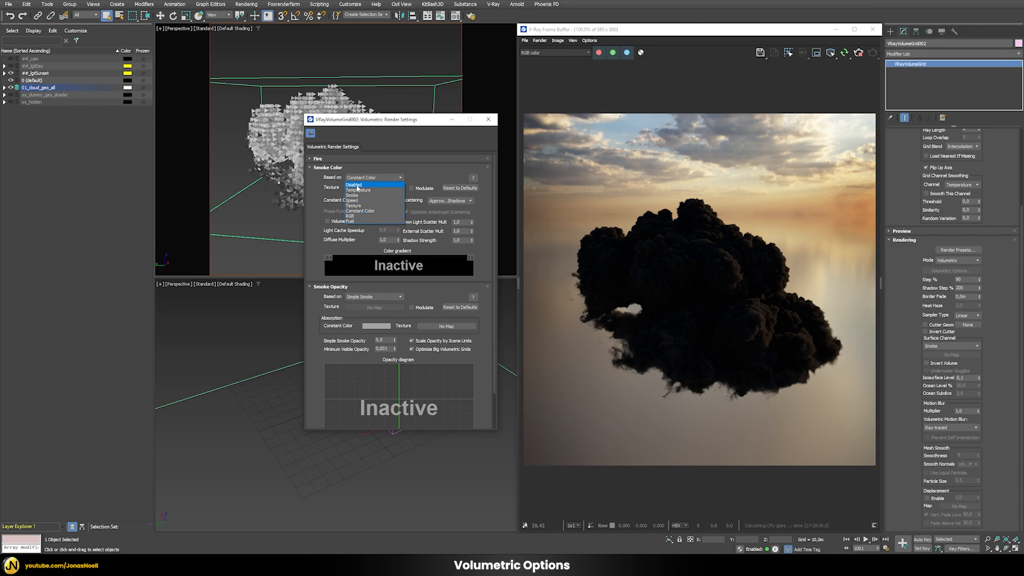
pyautogui.moveTo(358, 212)
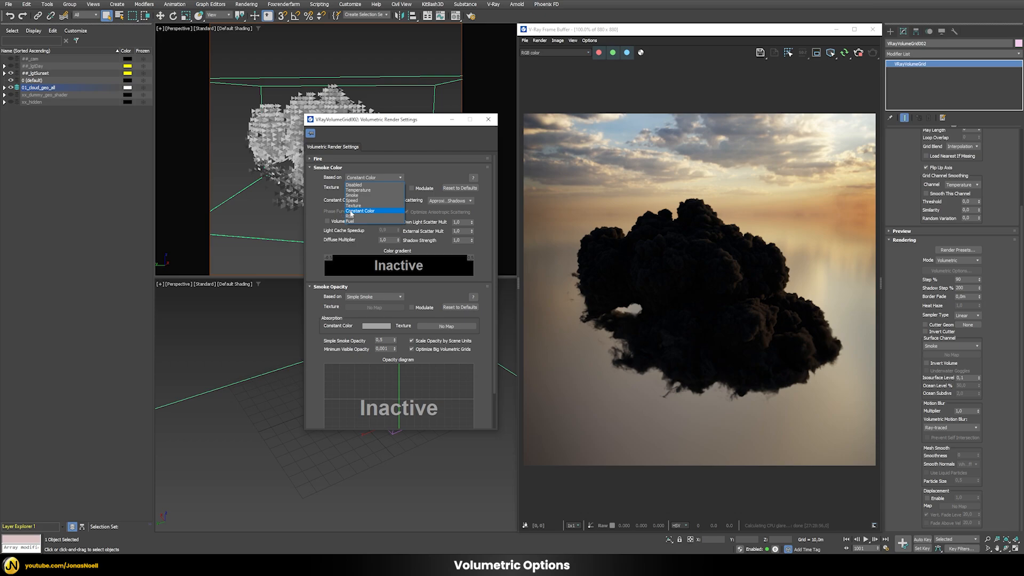
pyautogui.click(360, 210)
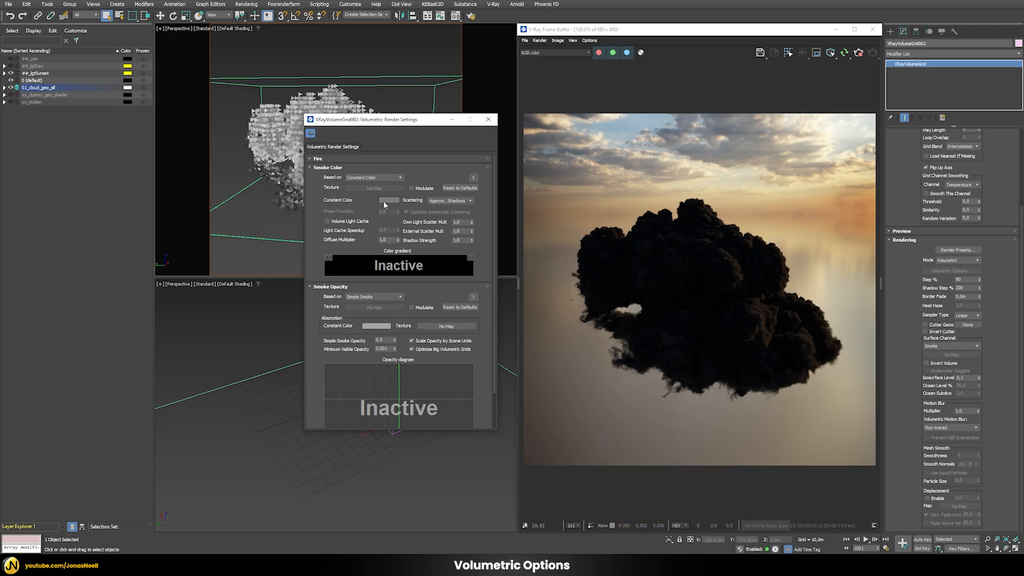
pyautogui.click(389, 200)
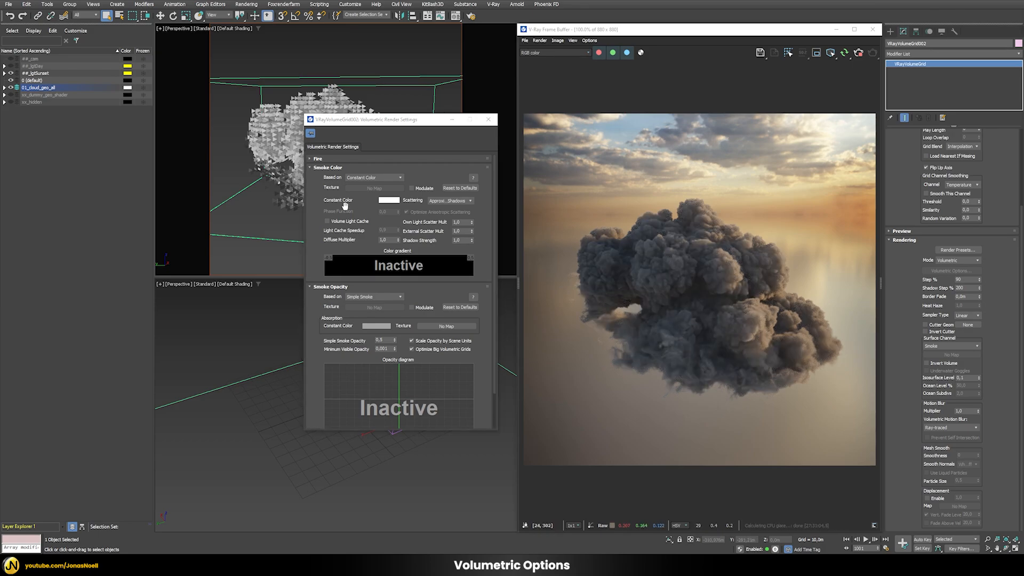
pyautogui.click(388, 200)
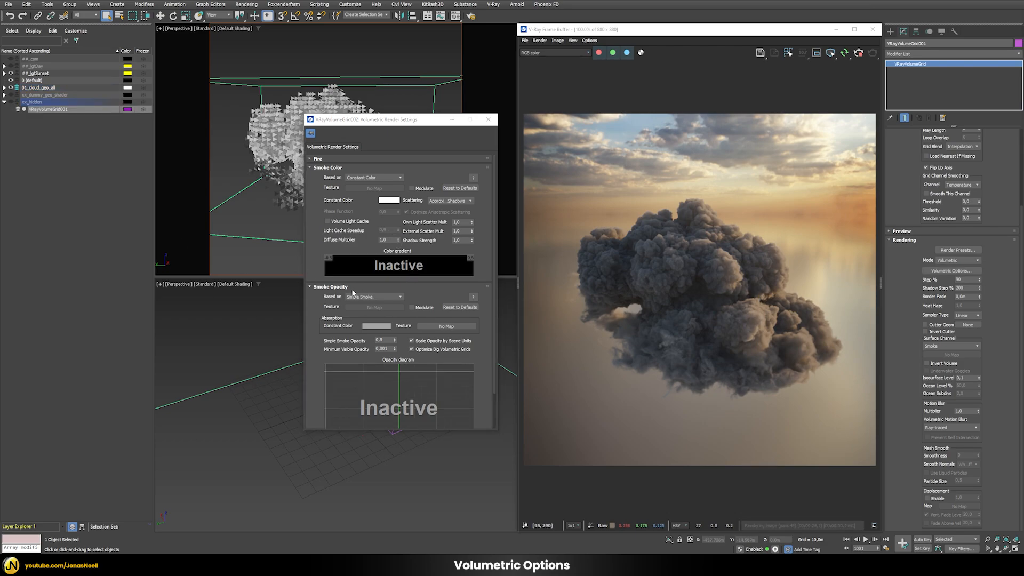
pyautogui.moveTo(373, 325)
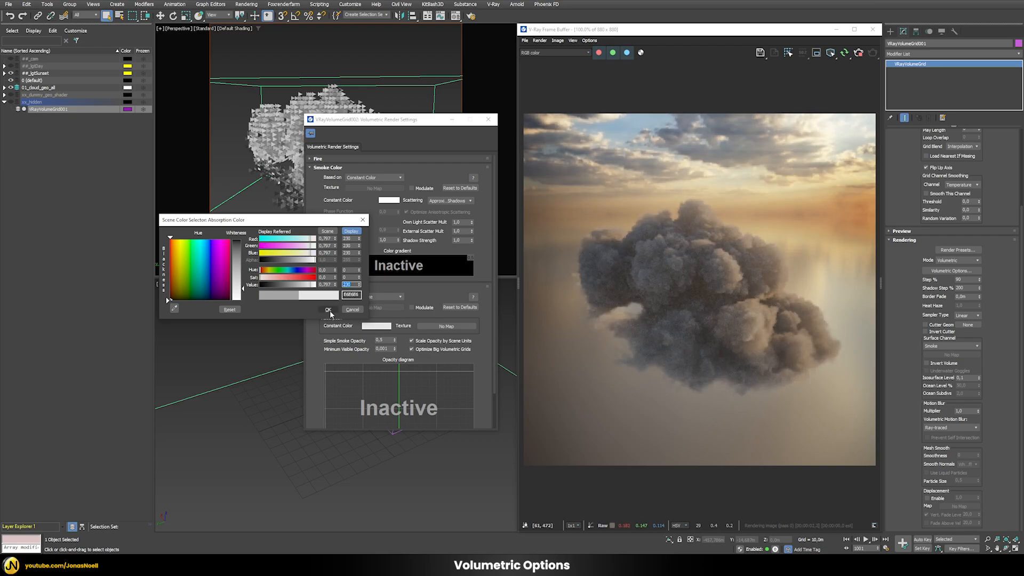
# - Set the absorption constant colour to light grey (230)
pyautogui.click(329, 309)
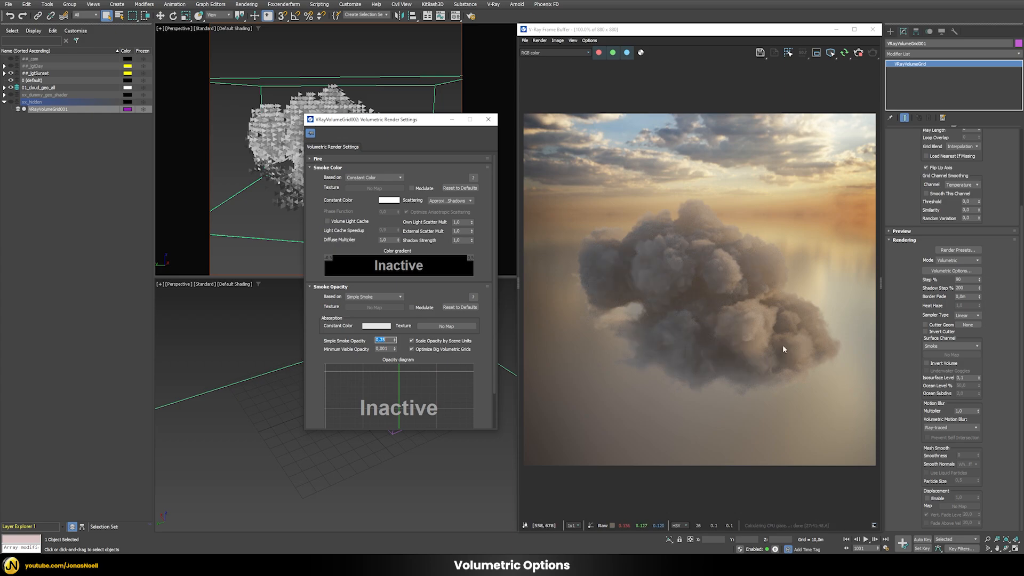
pyautogui.moveTo(660, 283)
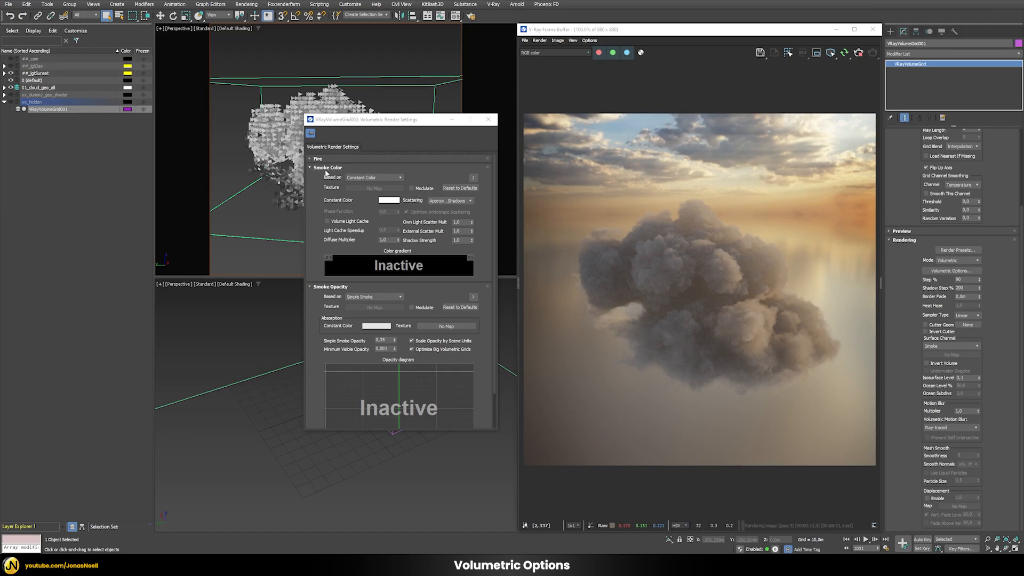
pyautogui.click(450, 200)
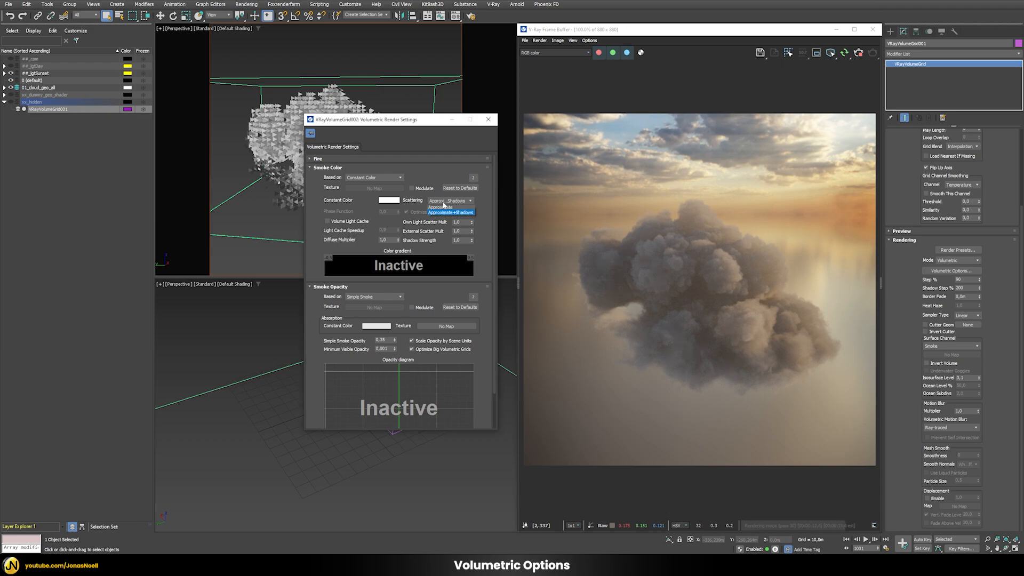
pyautogui.click(468, 201)
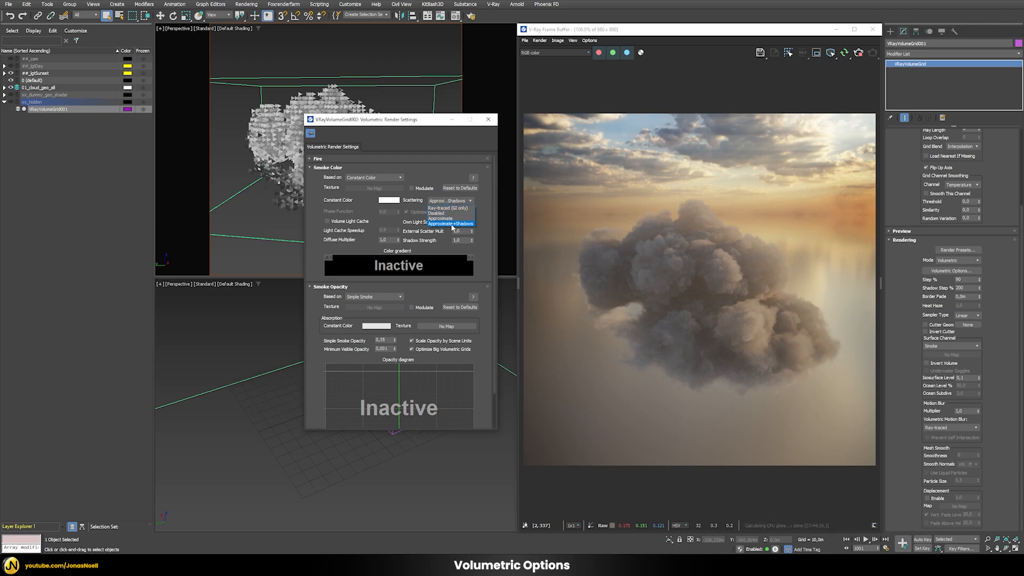
pyautogui.click(451, 224)
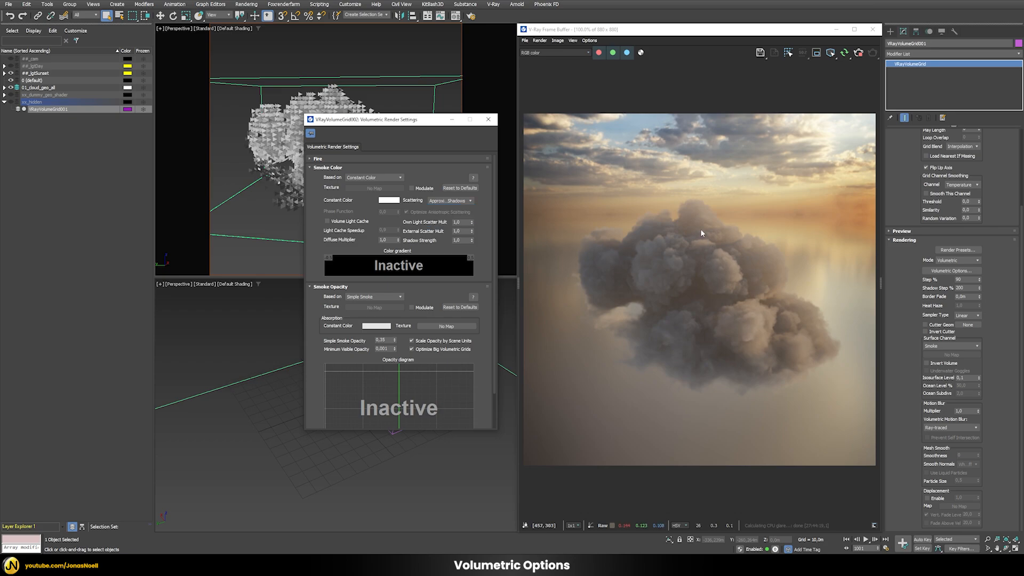
pyautogui.moveTo(733, 293)
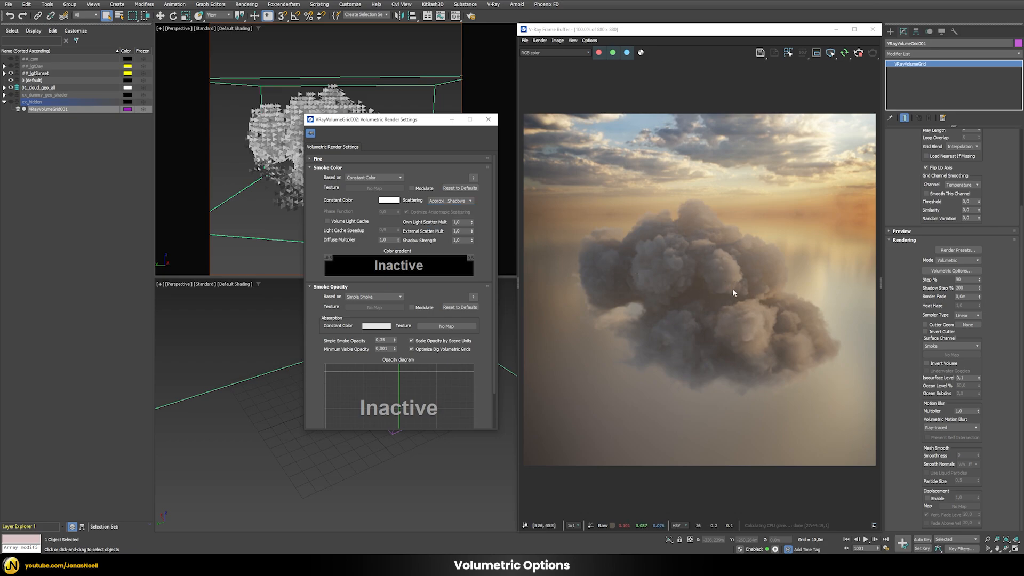
pyautogui.moveTo(701, 277)
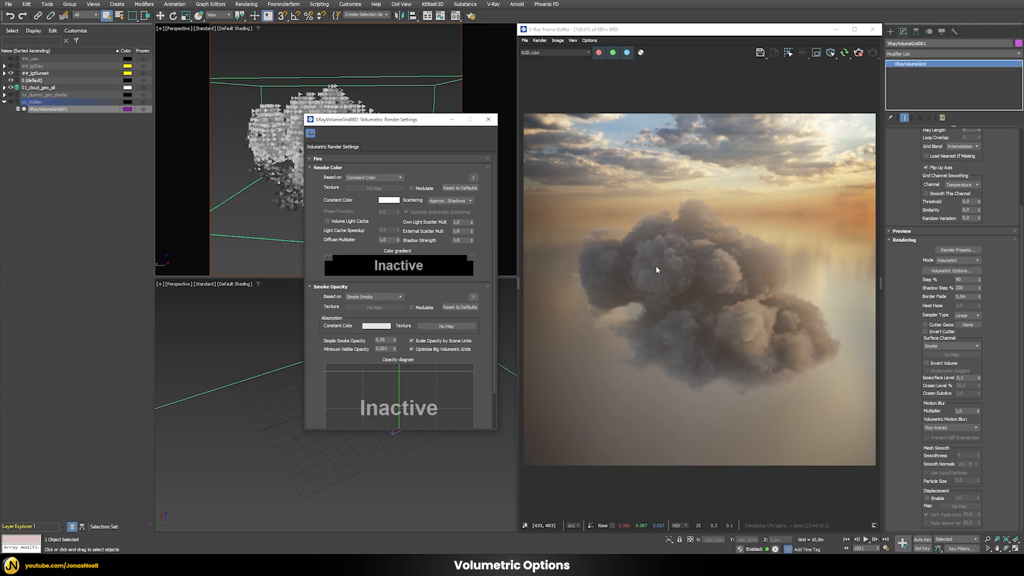
pyautogui.click(451, 201)
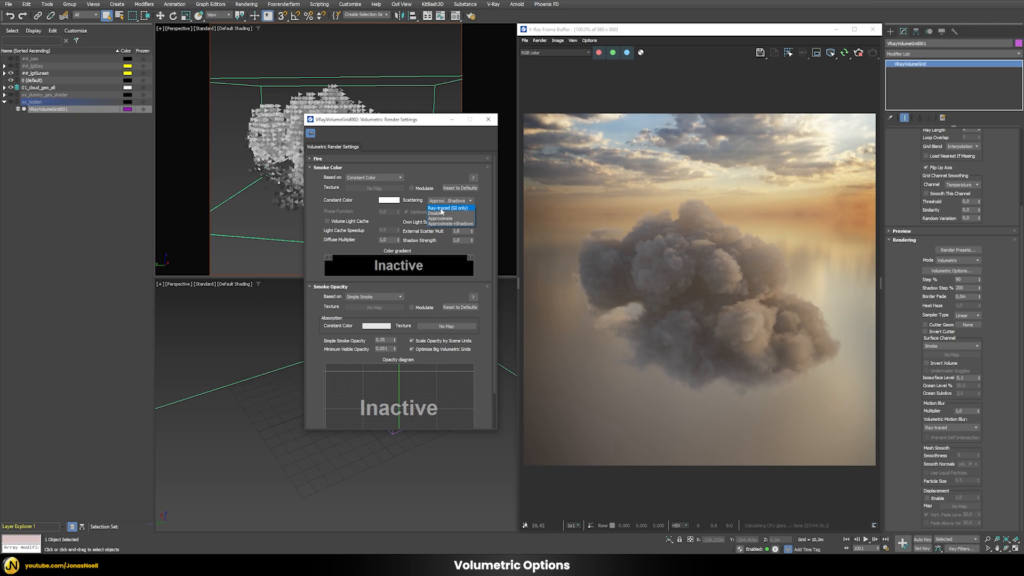
pyautogui.click(447, 208)
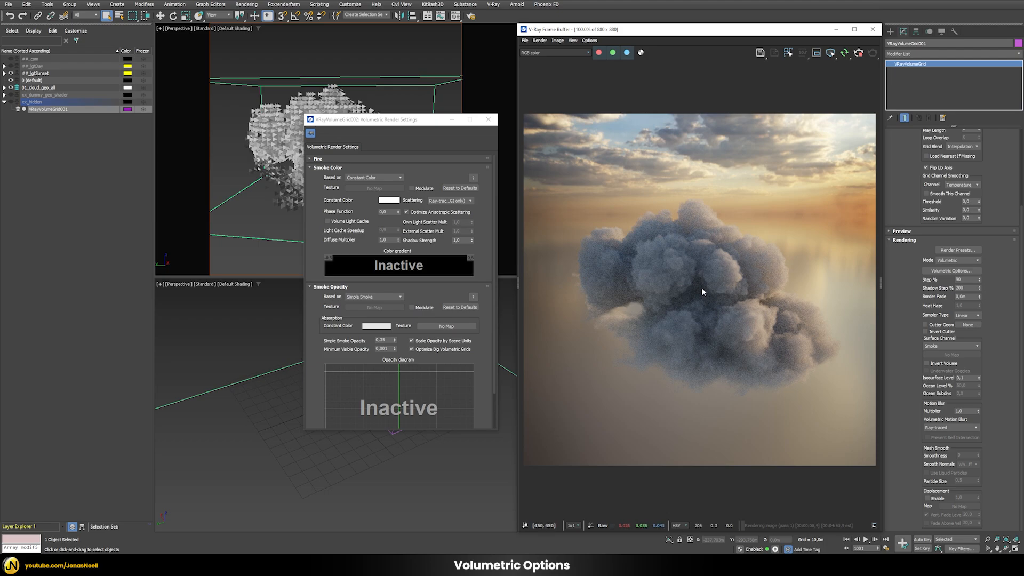
pyautogui.moveTo(763, 263)
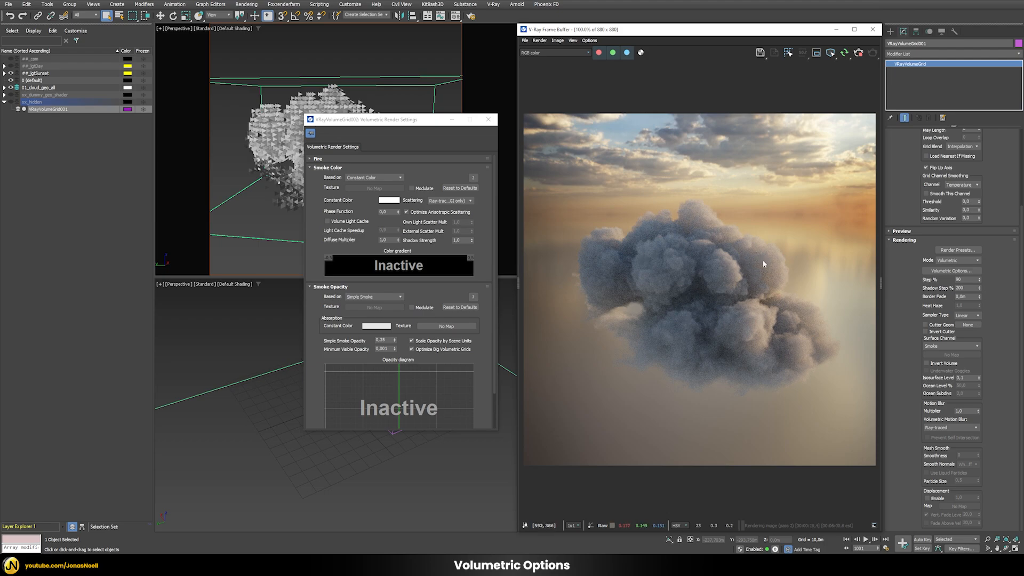
pyautogui.moveTo(788, 265)
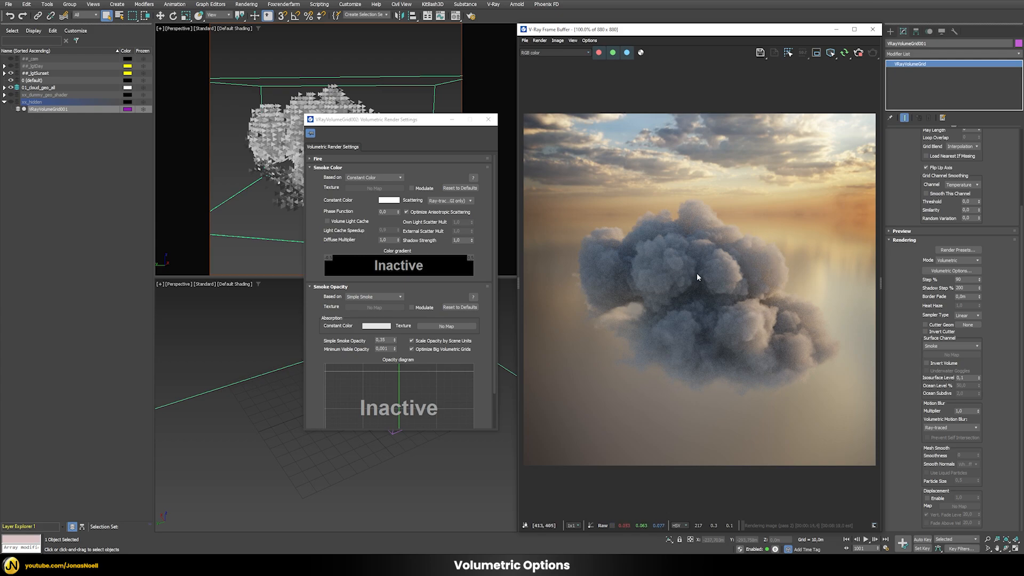
pyautogui.moveTo(658, 306)
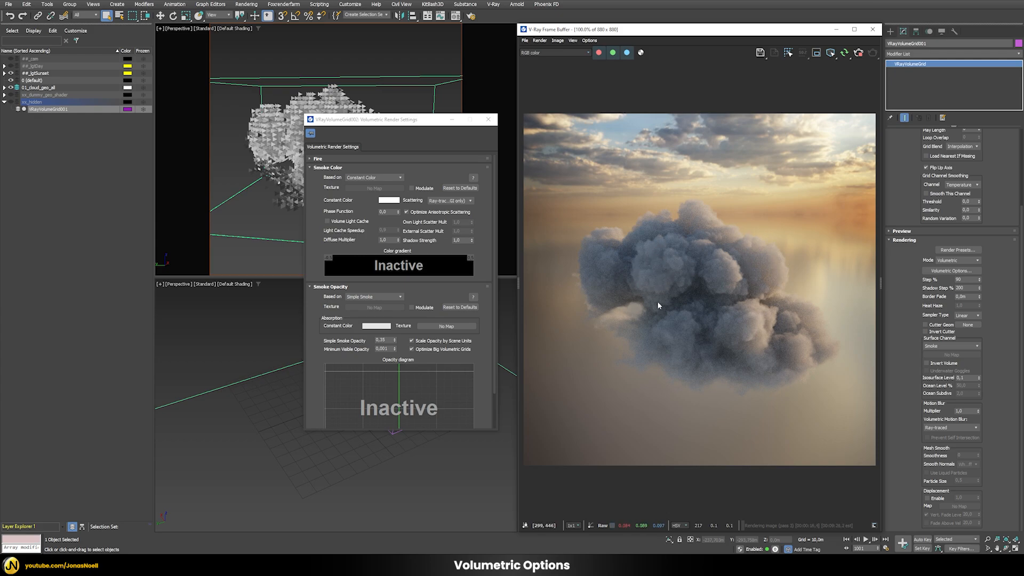
pyautogui.moveTo(682, 296)
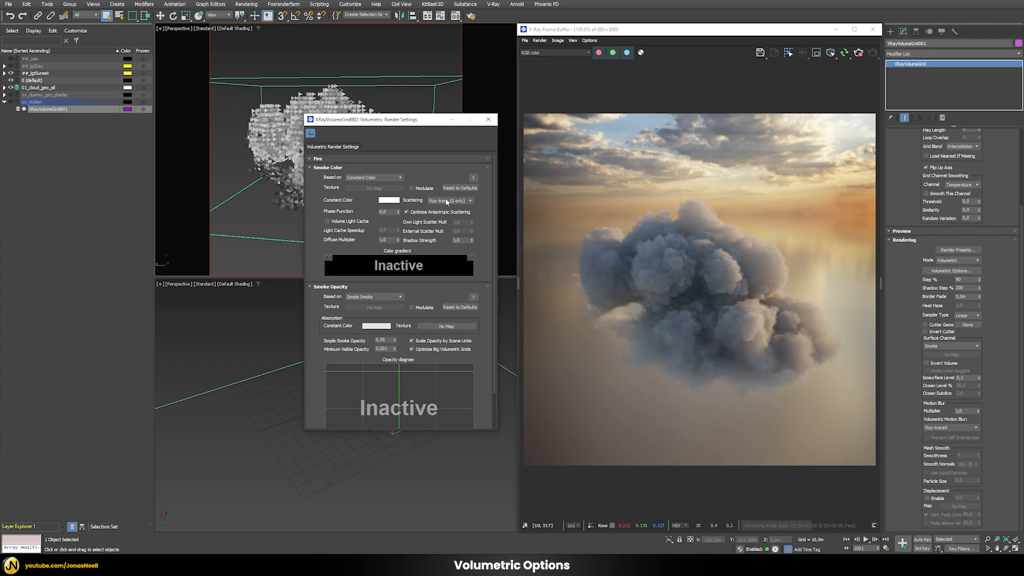
pyautogui.click(449, 201)
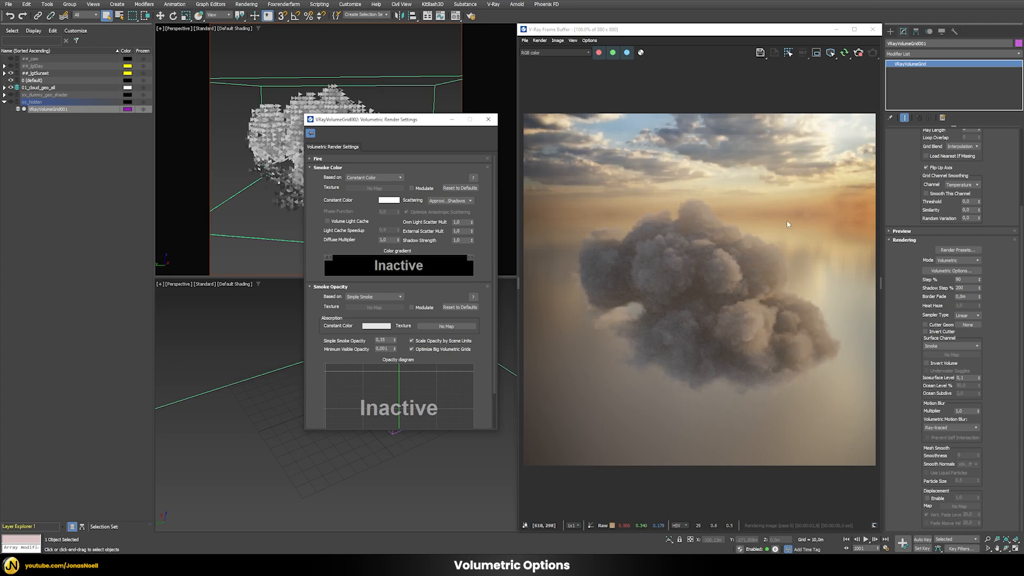
pyautogui.moveTo(773, 221)
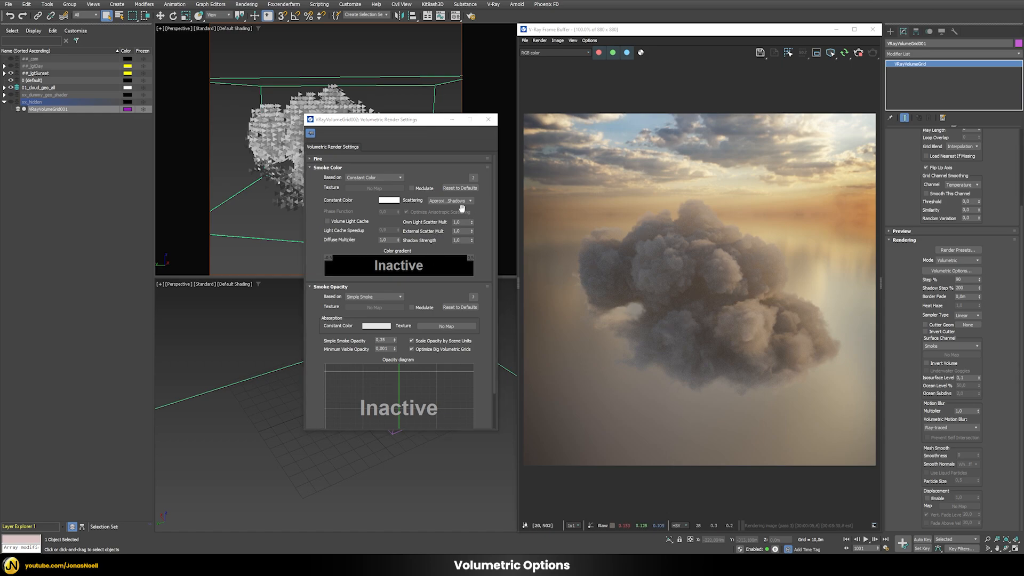
# - Test Scattering Disabled and Approximate+Shadows, then settle on Ray-traced (GI only)
pyautogui.click(449, 200)
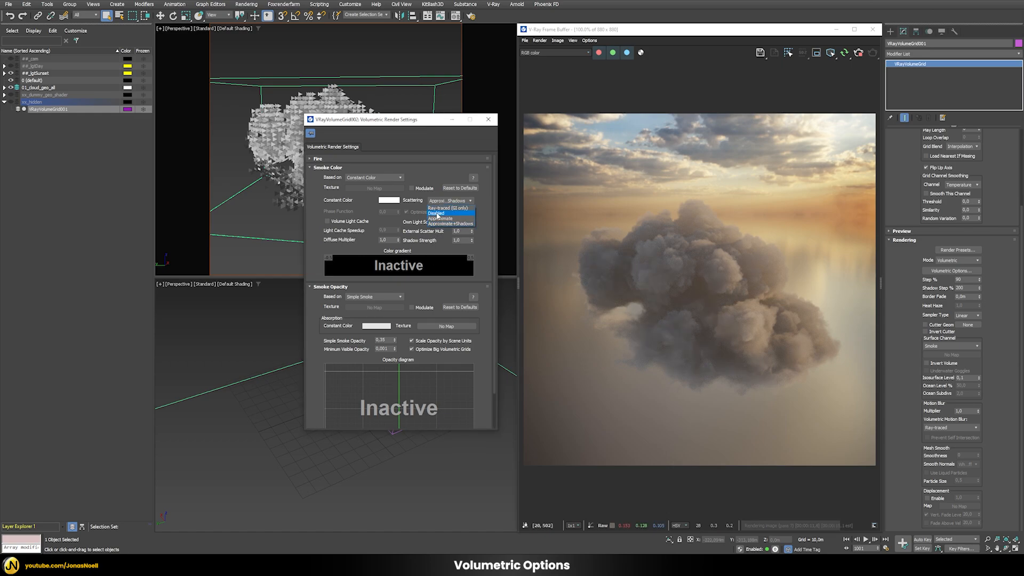
pyautogui.click(436, 213)
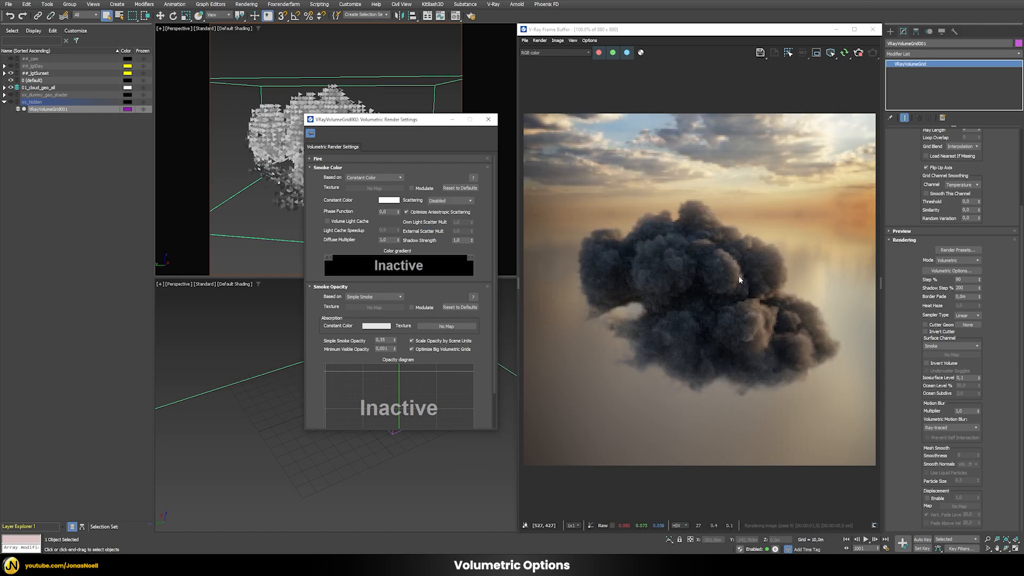
pyautogui.moveTo(745, 216)
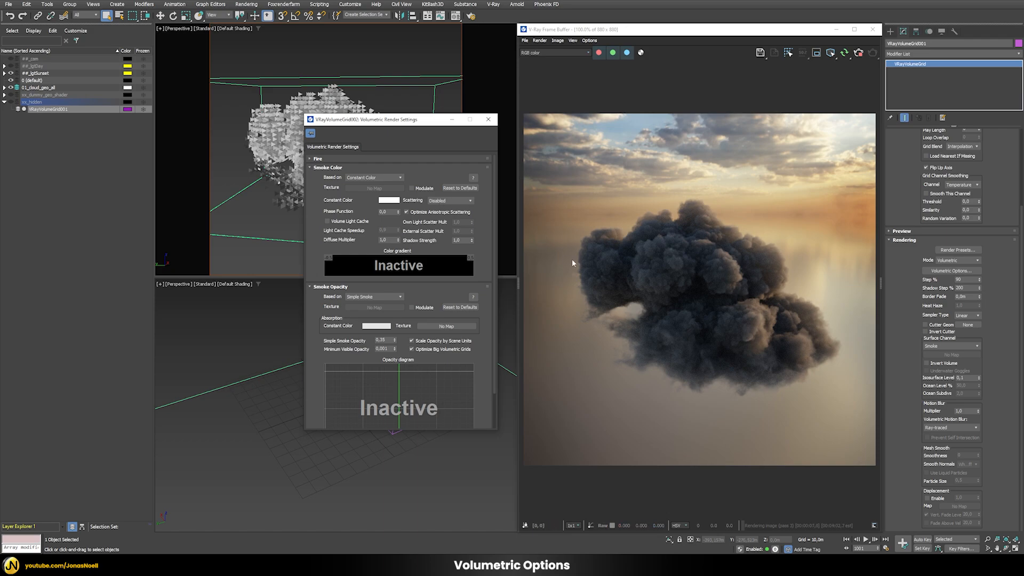
pyautogui.click(449, 201)
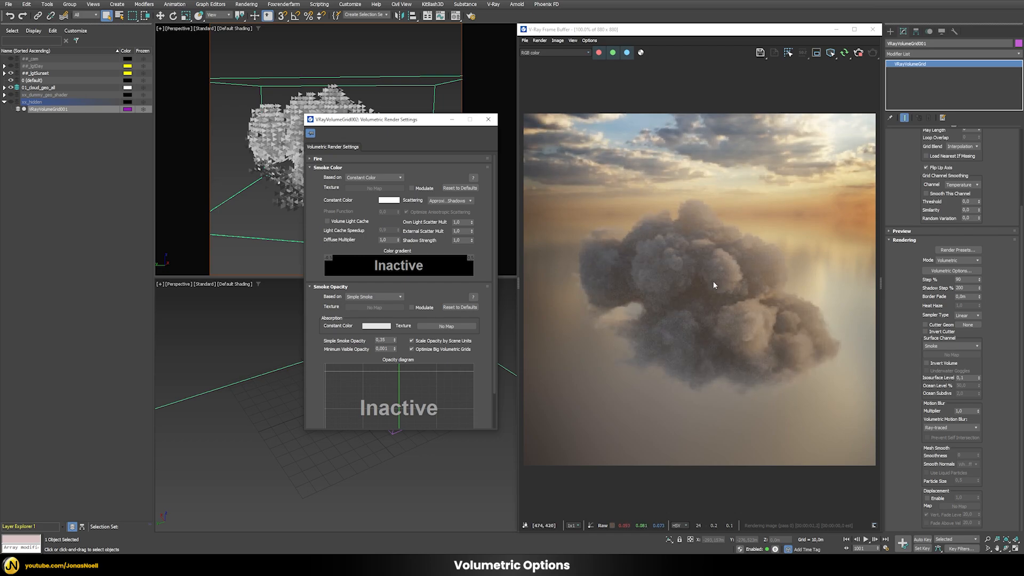
pyautogui.click(466, 201)
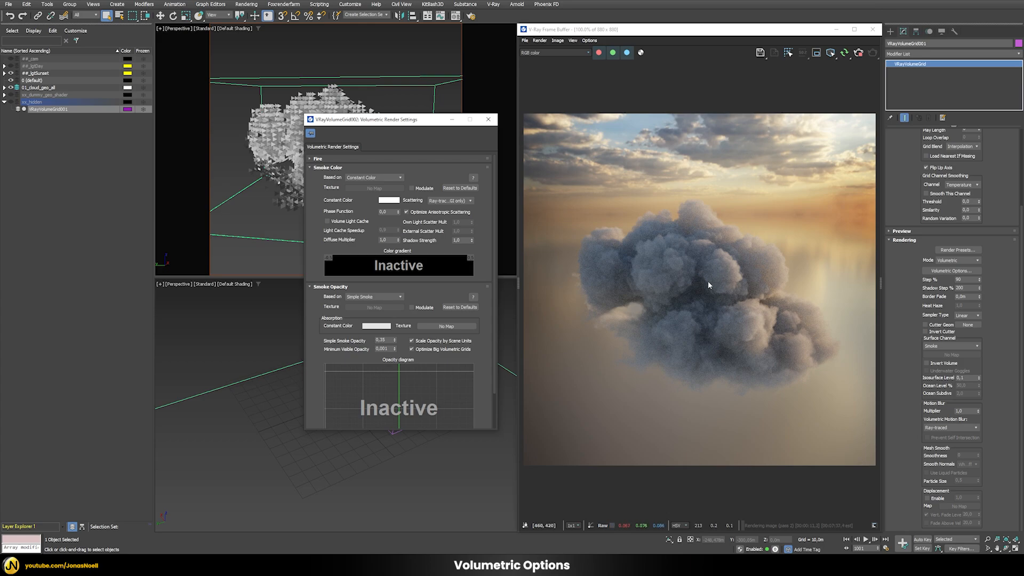
pyautogui.moveTo(776, 136)
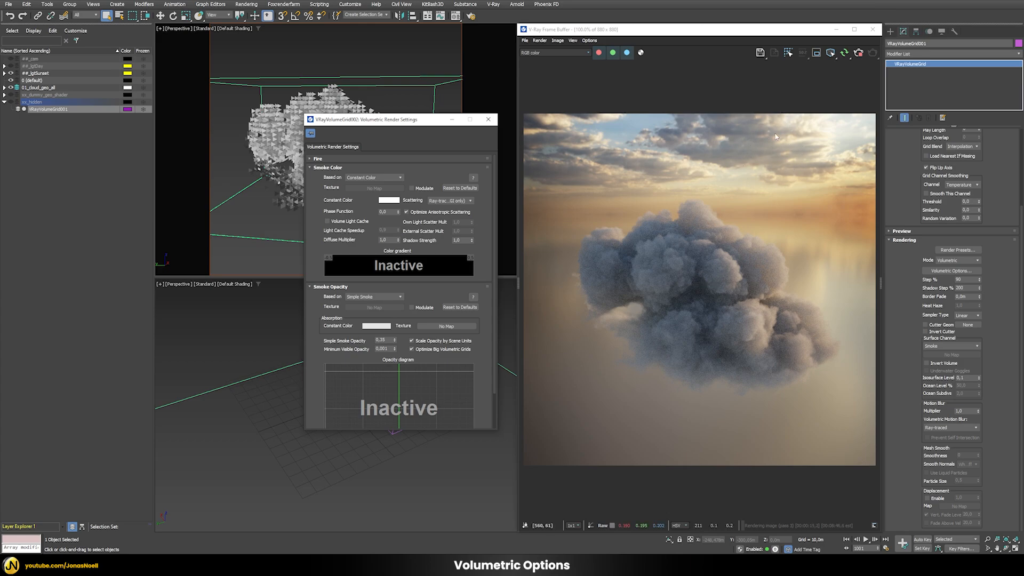
pyautogui.moveTo(753, 151)
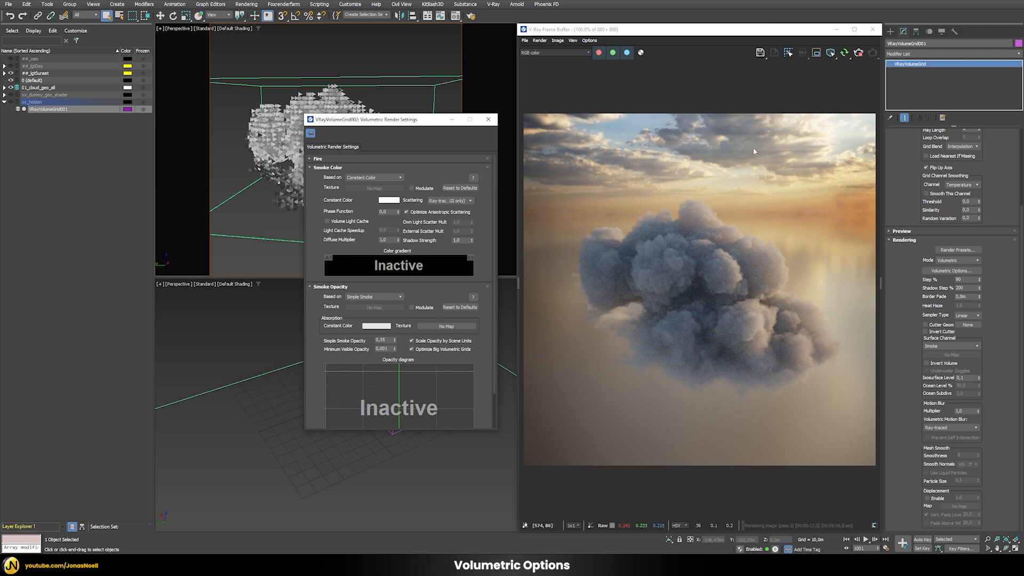
pyautogui.moveTo(809, 299)
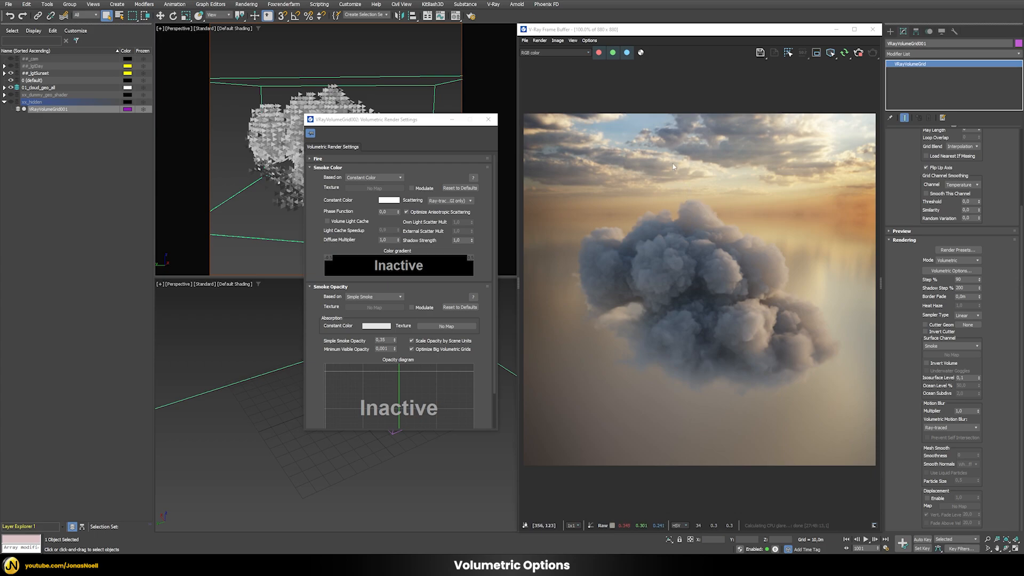
pyautogui.moveTo(768, 329)
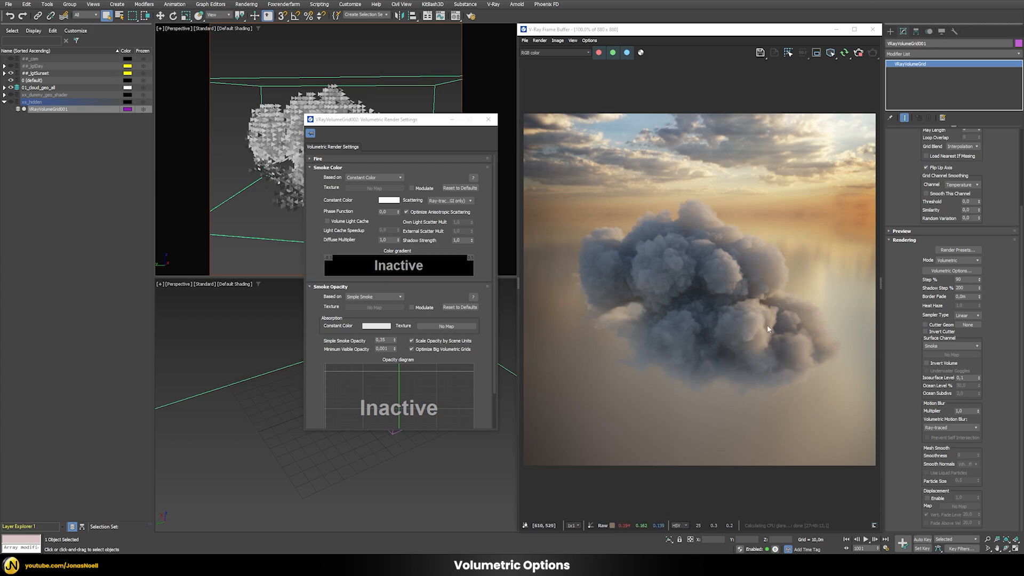
pyautogui.moveTo(769, 332)
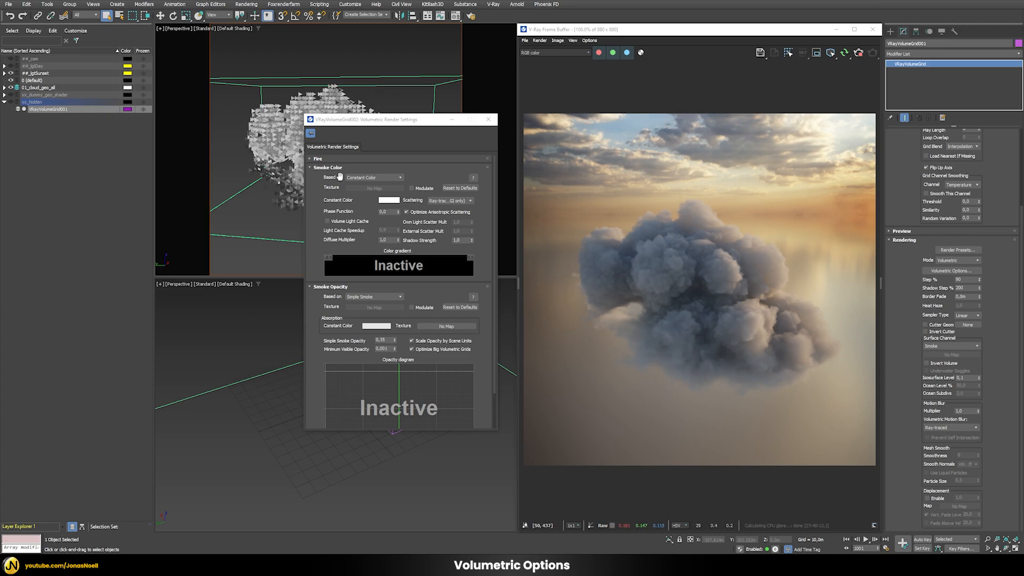
pyautogui.click(489, 119)
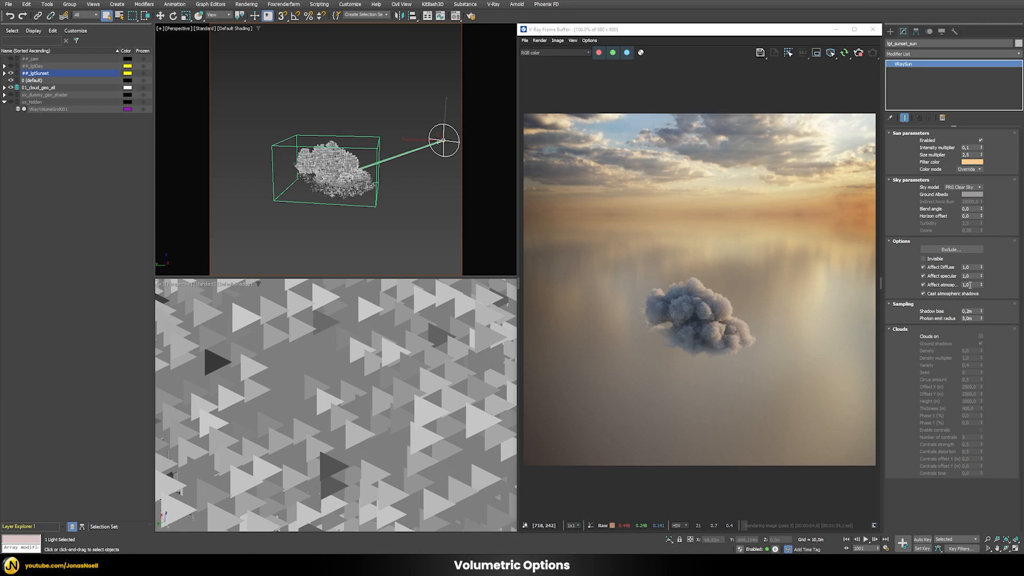
# - Raise the lgt_sunset_sun VRaySun Affect atmospherics multiplier
pyautogui.click(969, 285)
pyautogui.write('4')
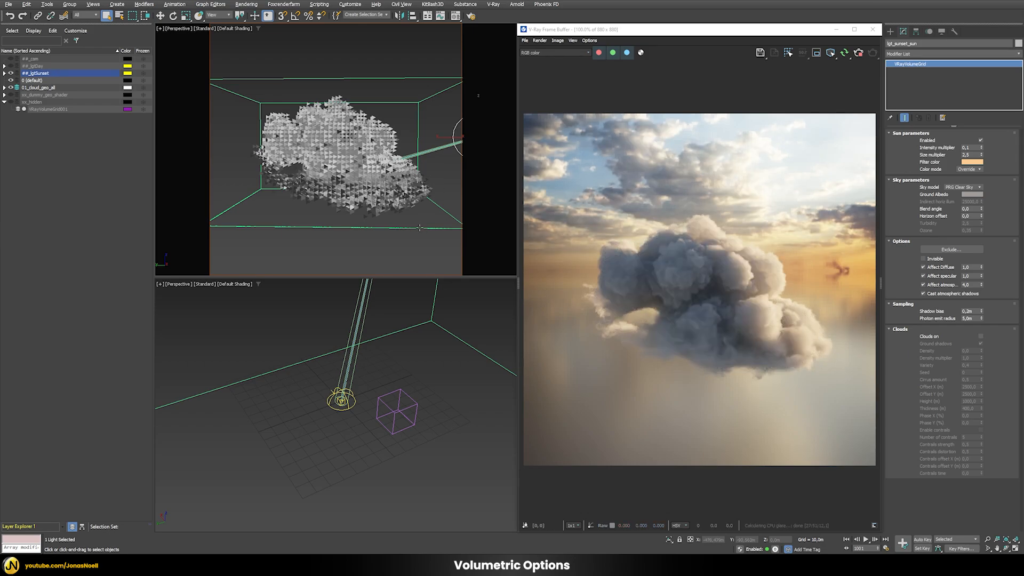
# - Select the cloud volume grid and set Step % to 750
pyautogui.click(39, 87)
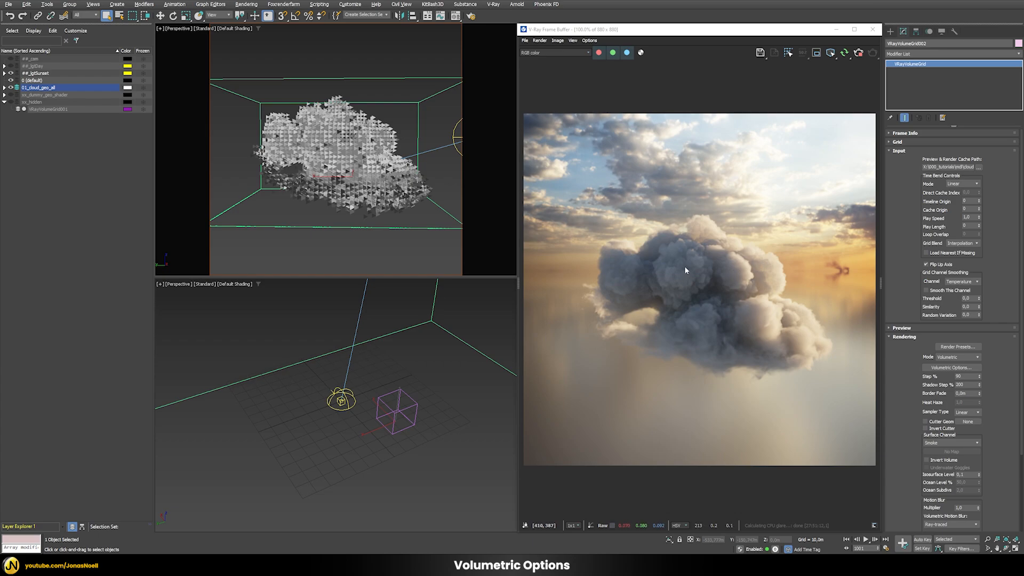
pyautogui.moveTo(738, 282)
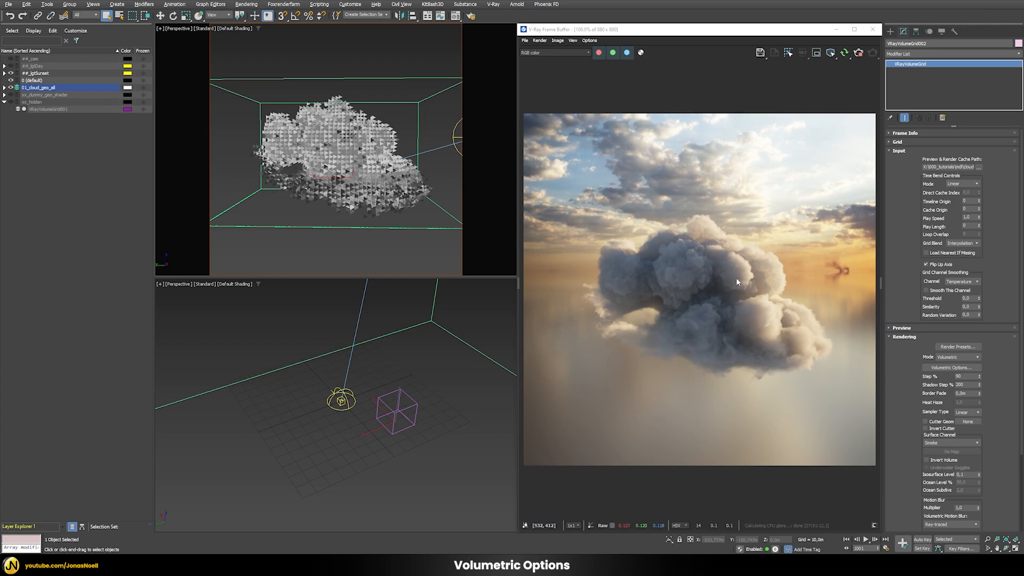
pyautogui.moveTo(698, 330)
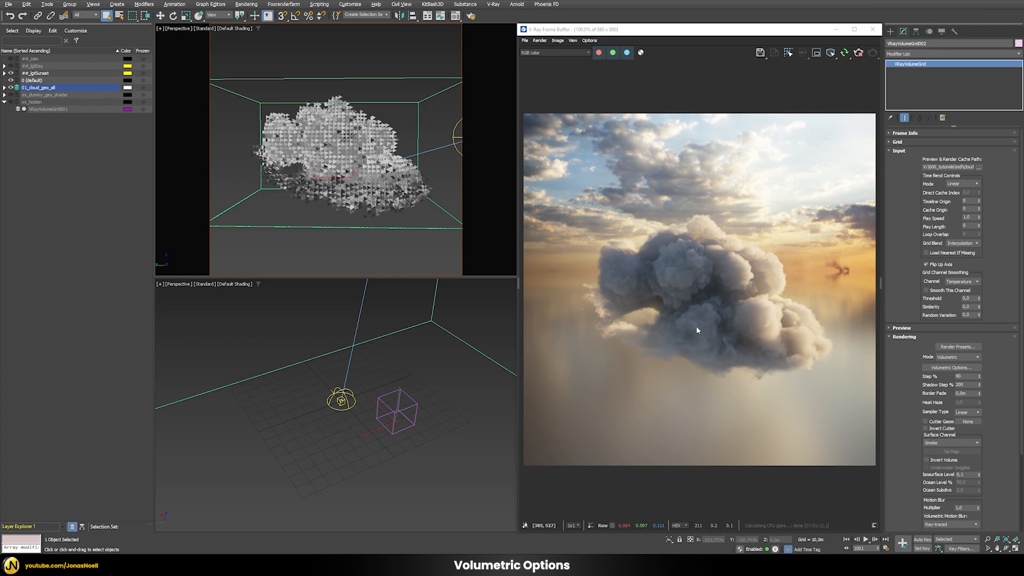
pyautogui.moveTo(740, 320)
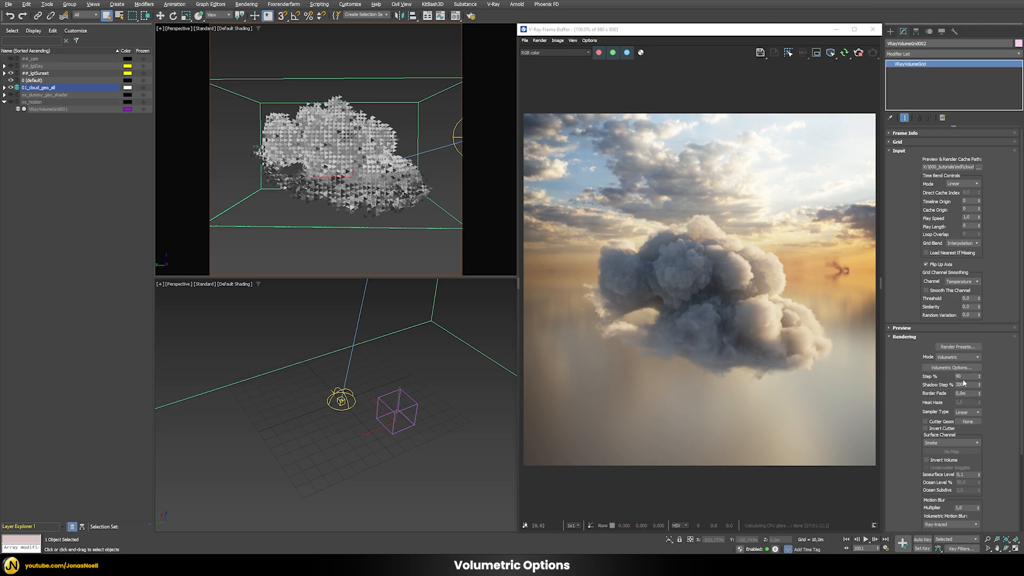
pyautogui.moveTo(718, 326)
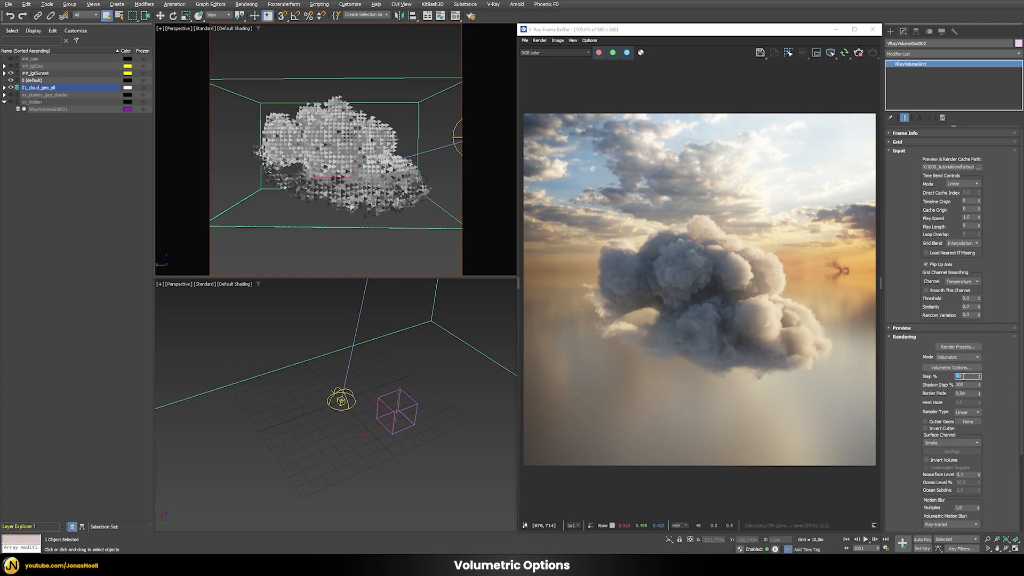
pyautogui.write('750')
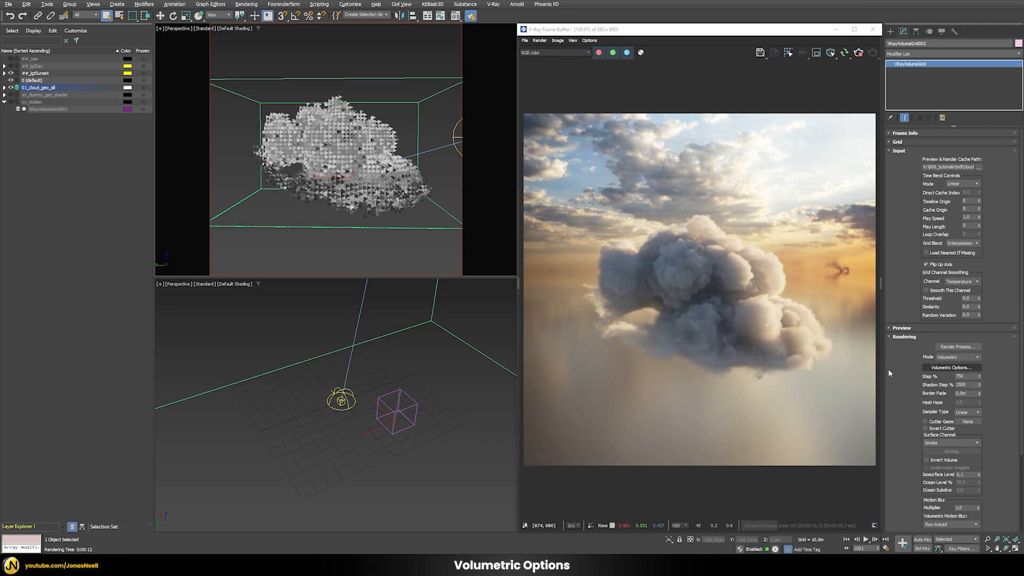
# - Open the cloud's Volumetric Options and set the smoke Phase Function to 0.3
pyautogui.click(951, 367)
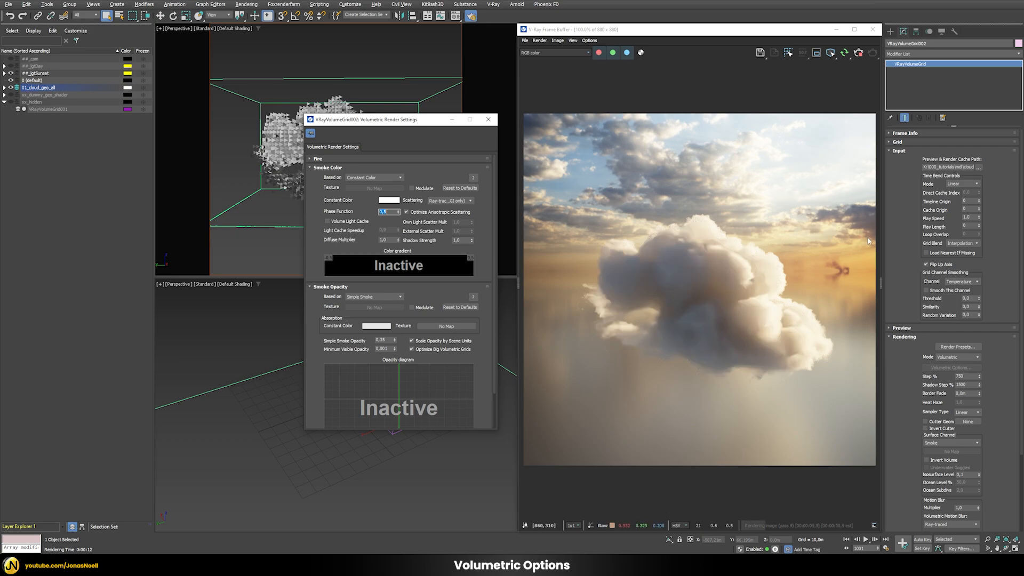
pyautogui.moveTo(766, 289)
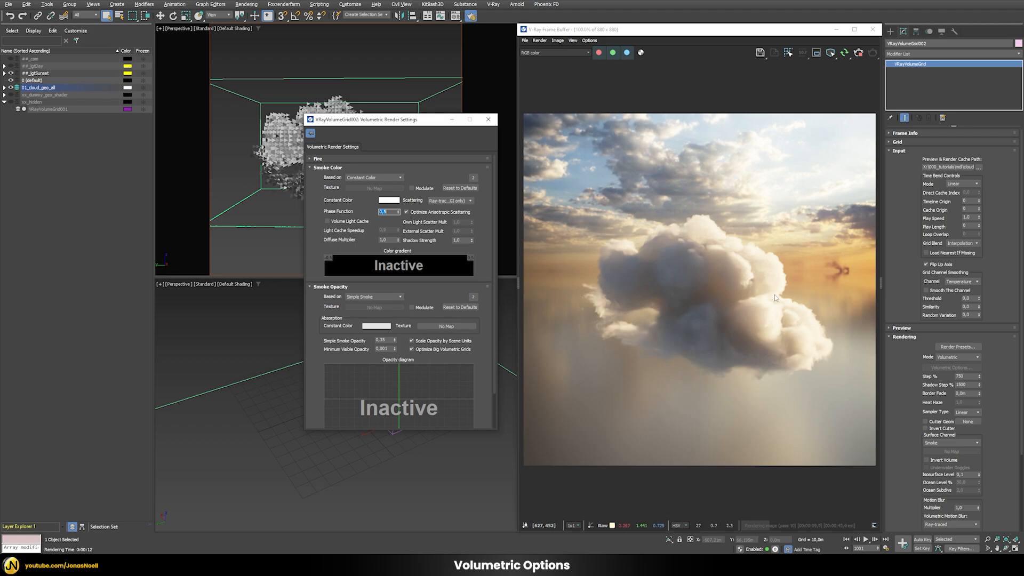
pyautogui.moveTo(646, 322)
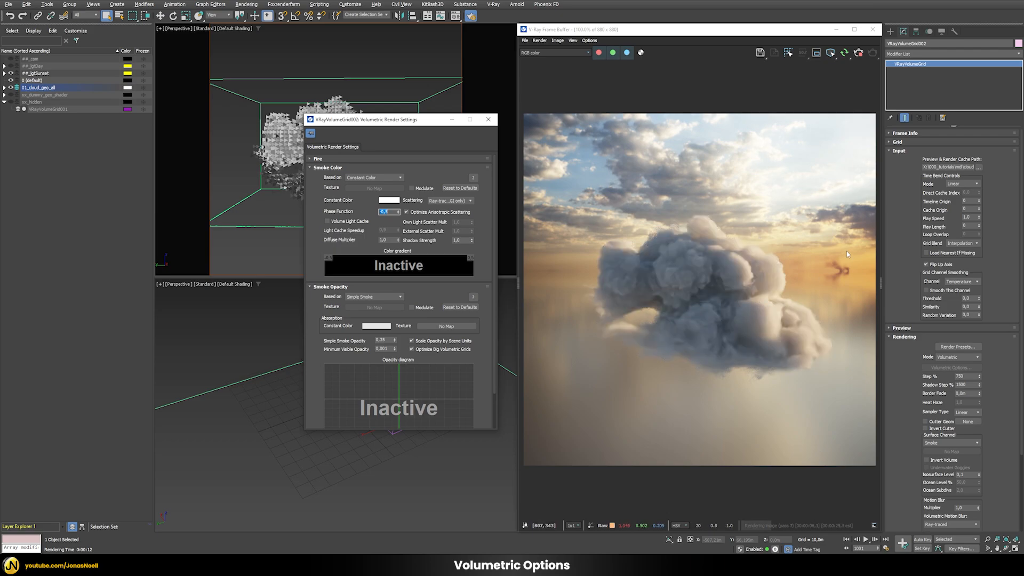
pyautogui.moveTo(724, 257)
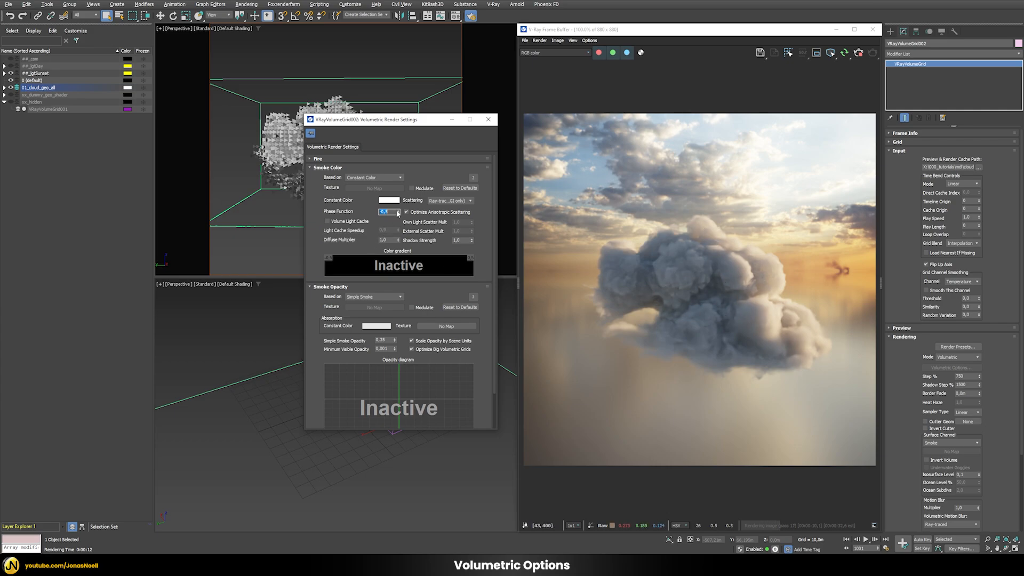
pyautogui.click(386, 212)
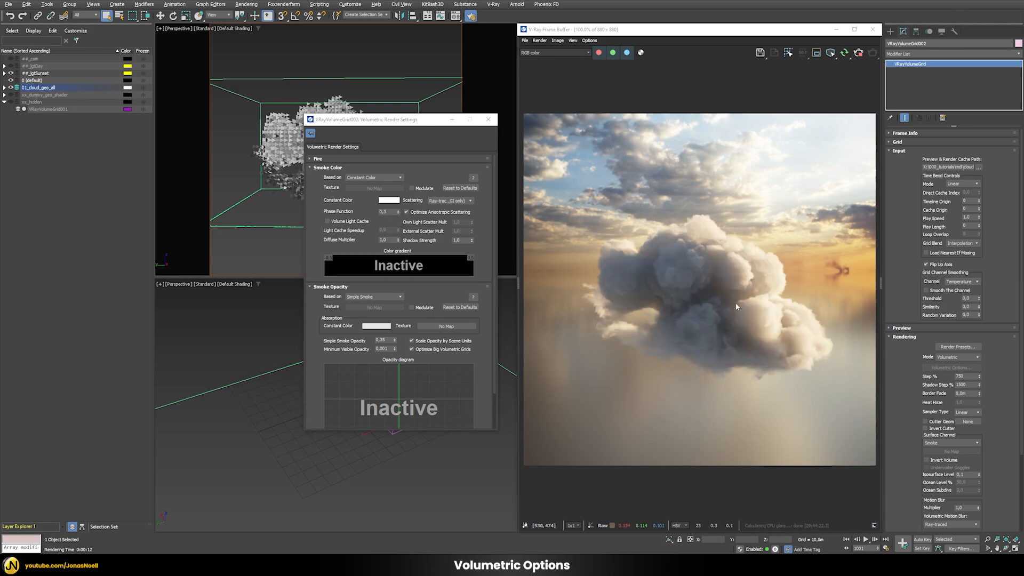
pyautogui.moveTo(725, 256)
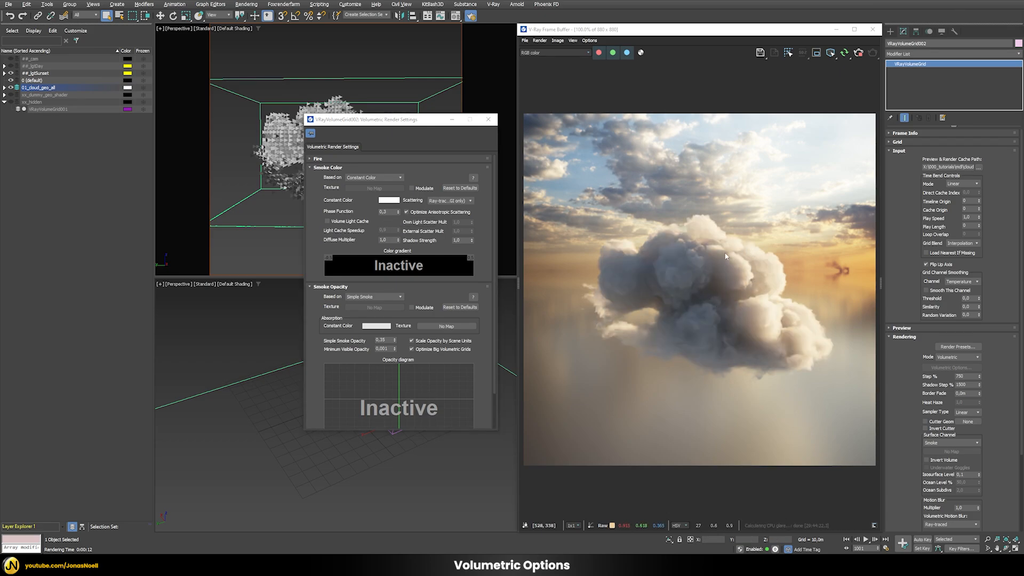
pyautogui.moveTo(680, 185)
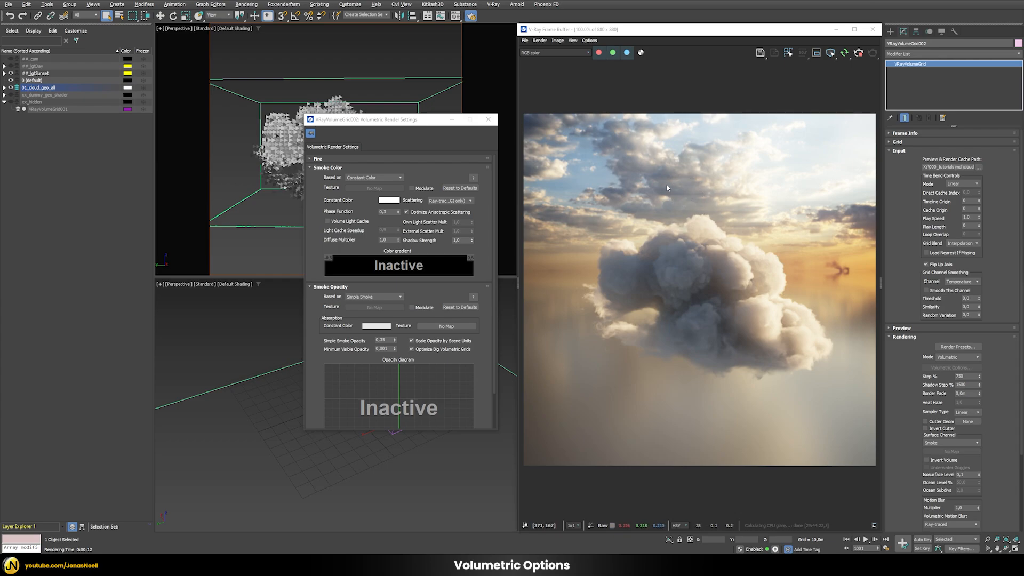
pyautogui.moveTo(687, 204)
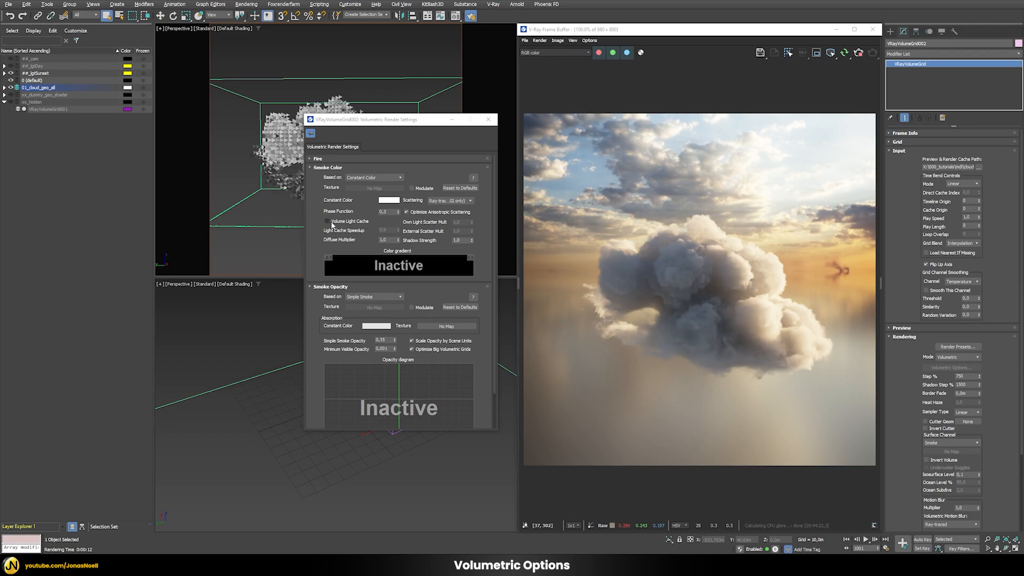
pyautogui.moveTo(349, 222)
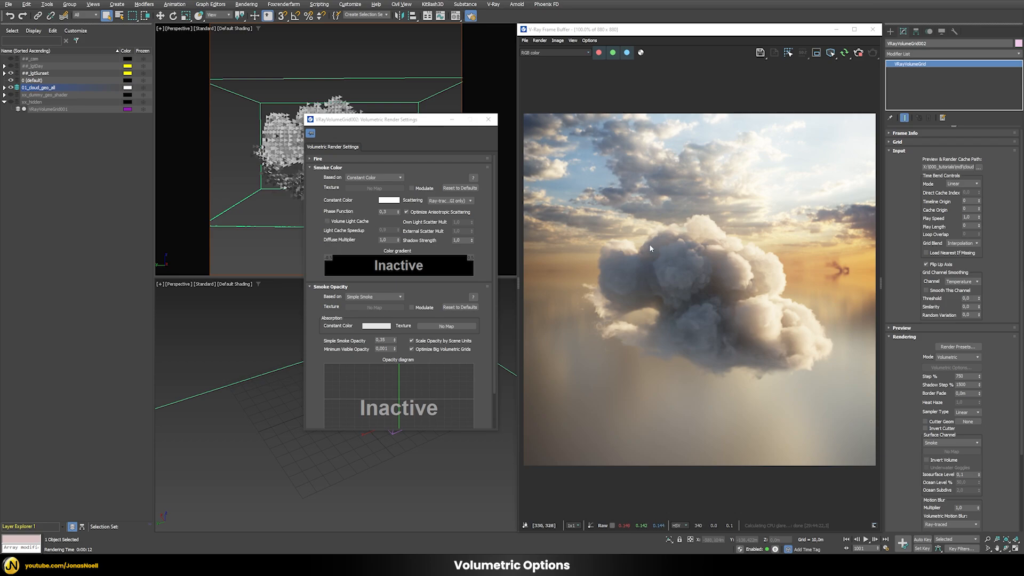
pyautogui.moveTo(846, 72)
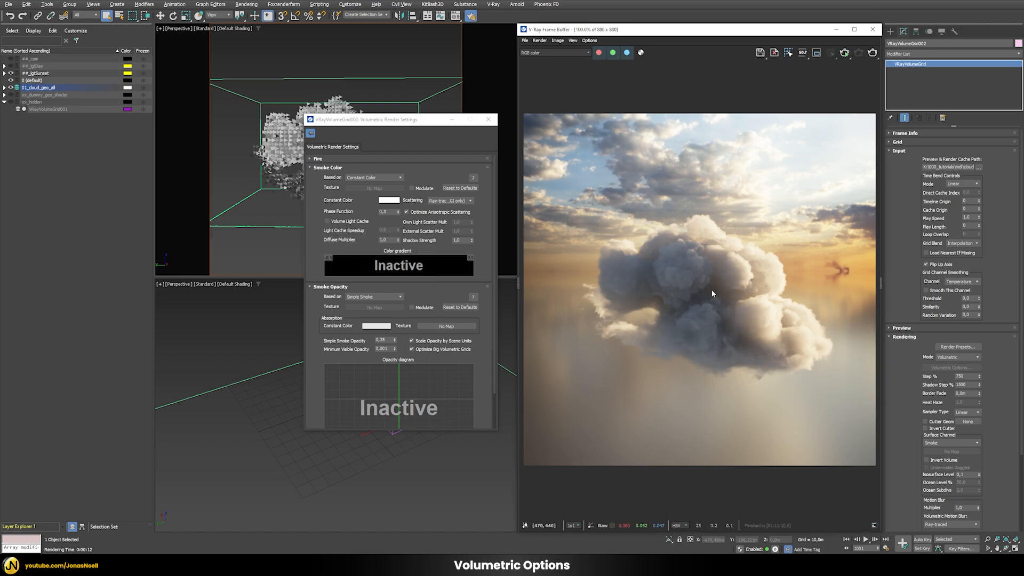
pyautogui.moveTo(733, 302)
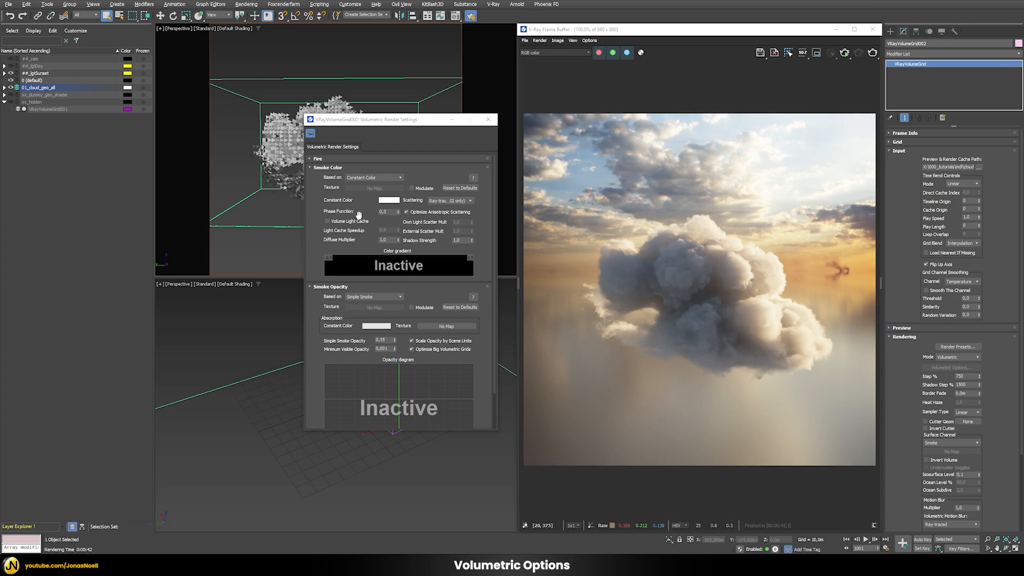
pyautogui.moveTo(349, 221)
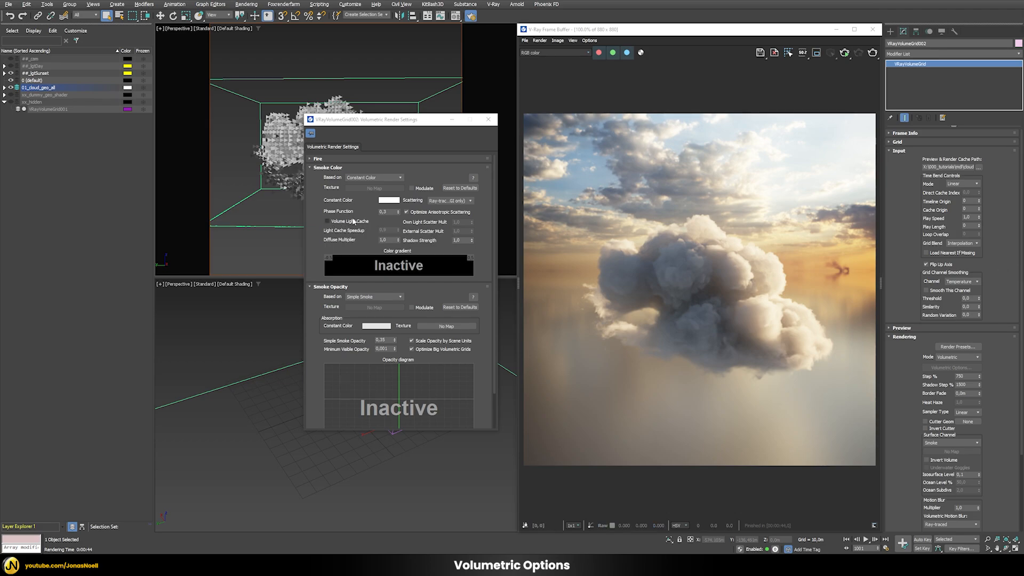
# - Test Volume Light Cache with speedup 0.99, then switch the light cache back off
pyautogui.click(327, 220)
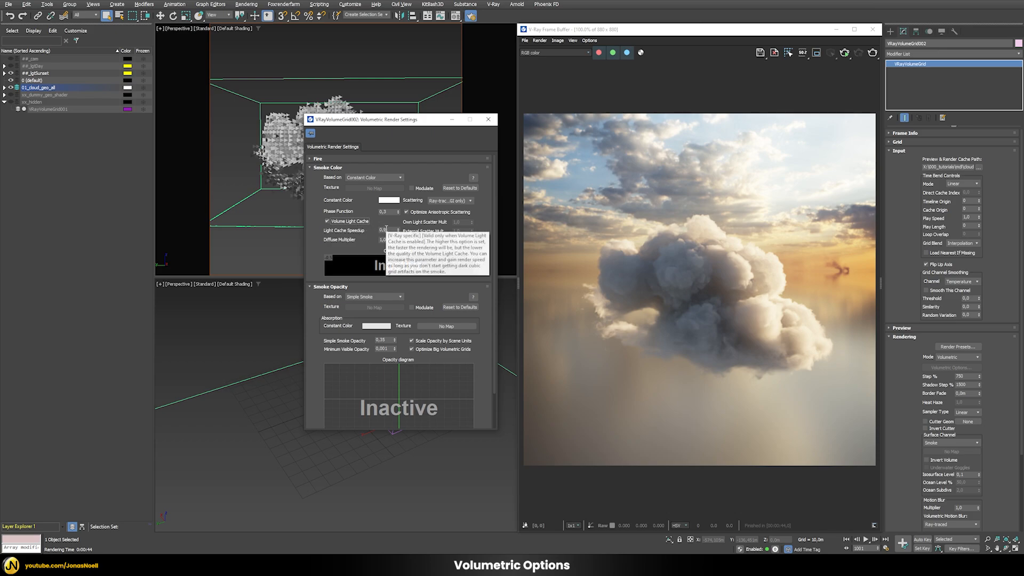
pyautogui.moveTo(419, 235)
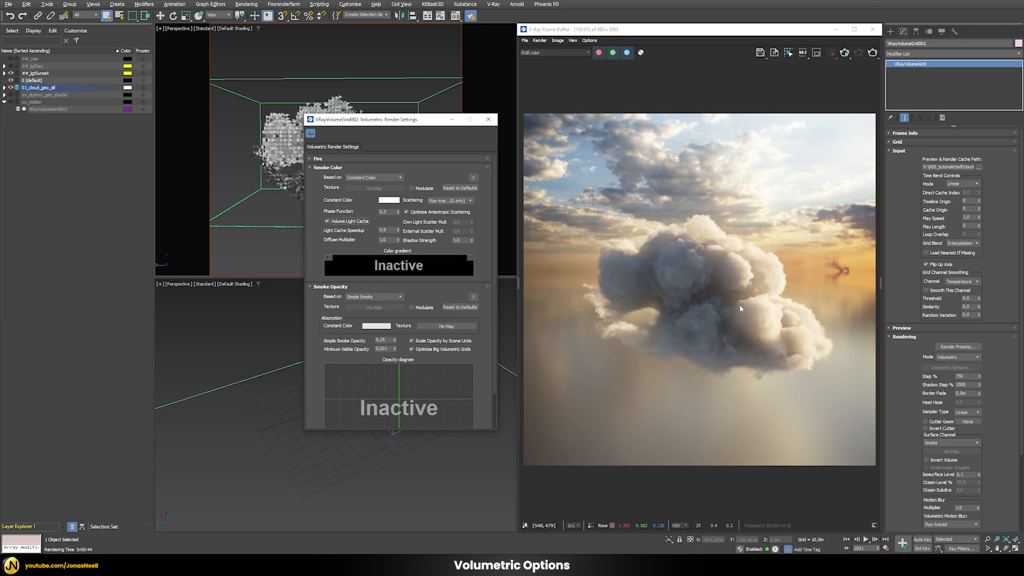
pyautogui.moveTo(698, 302)
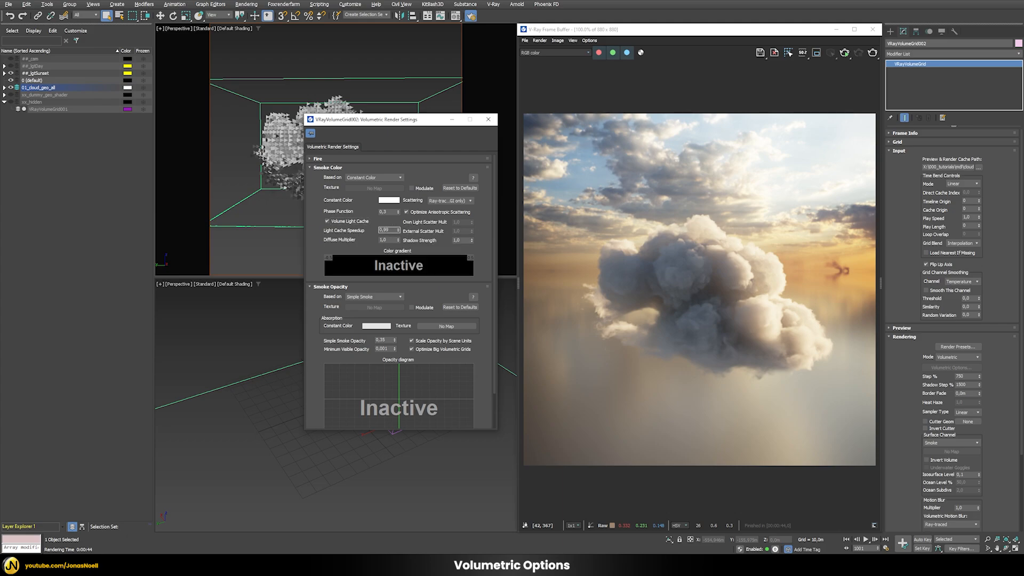
pyautogui.click(385, 231)
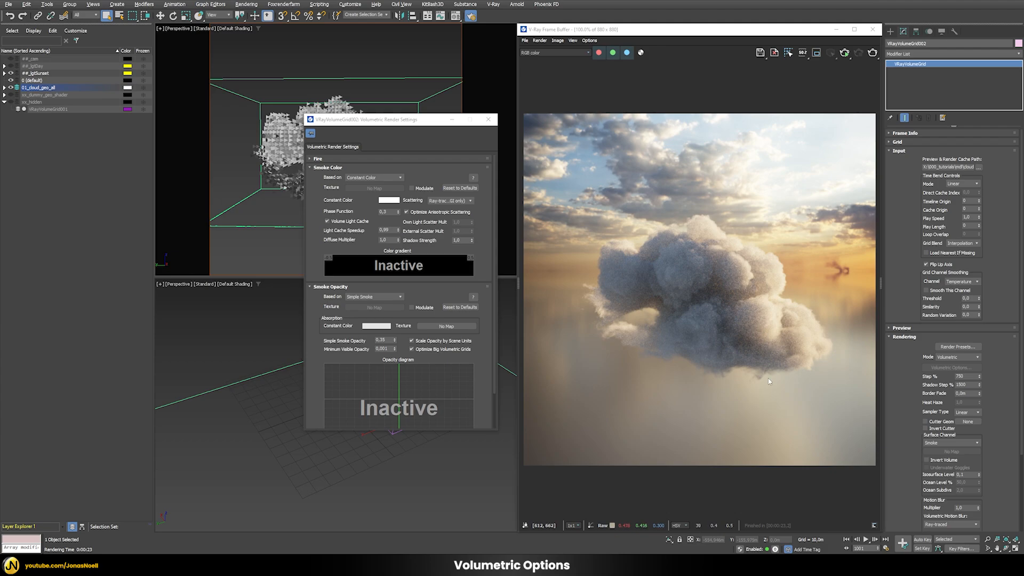
pyautogui.moveTo(707, 309)
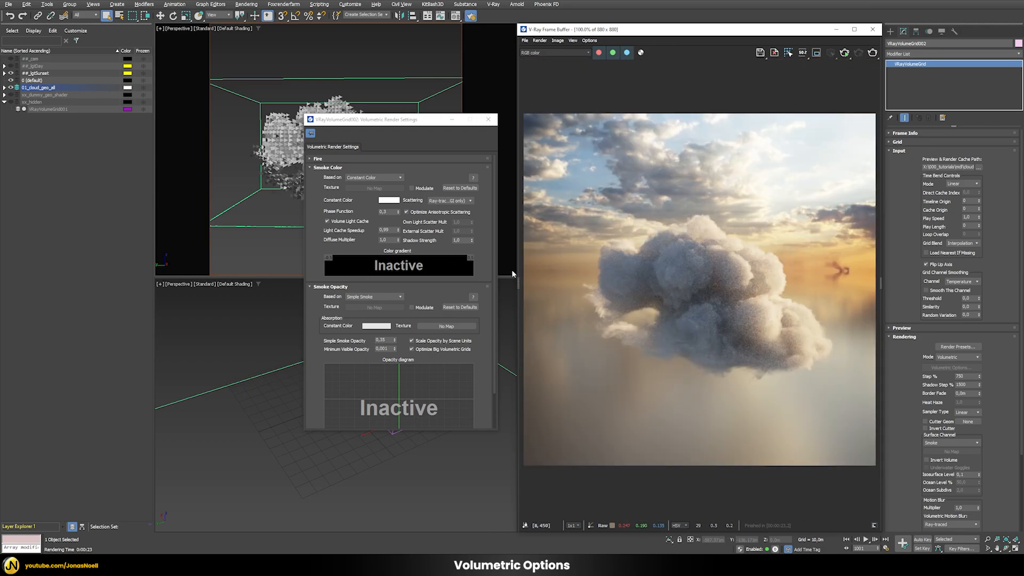
pyautogui.moveTo(381, 233)
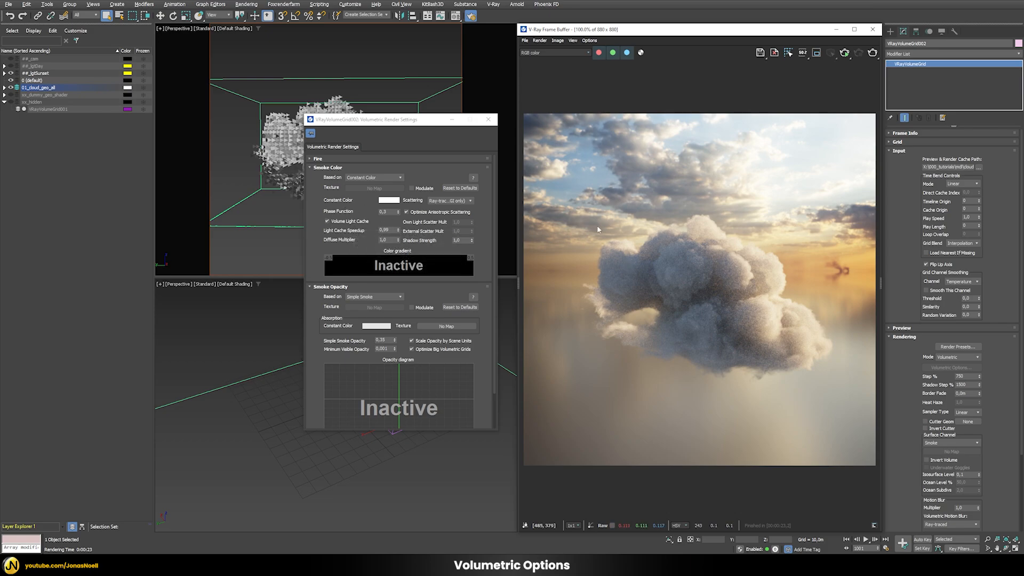
pyautogui.click(327, 221)
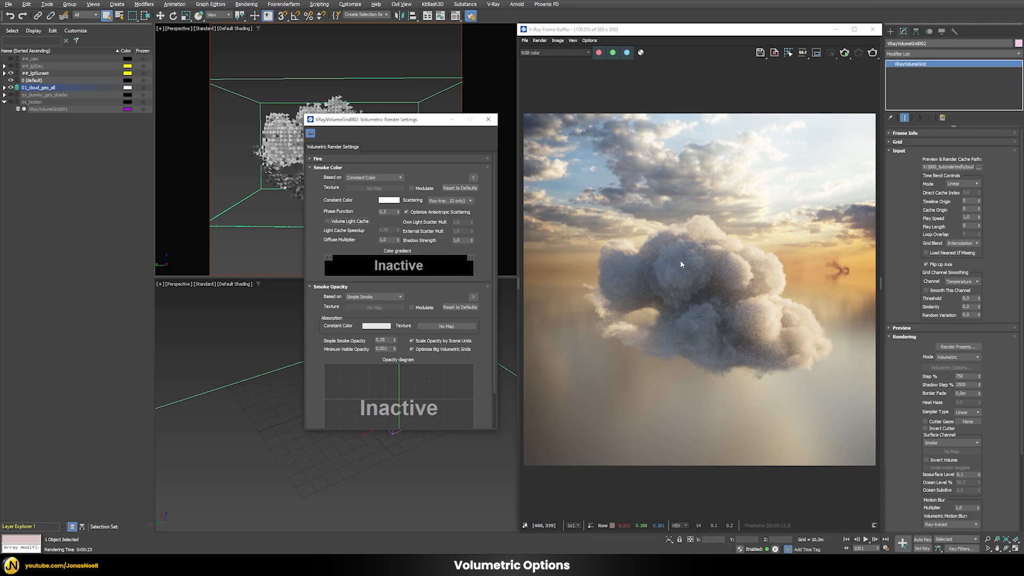
pyautogui.moveTo(721, 248)
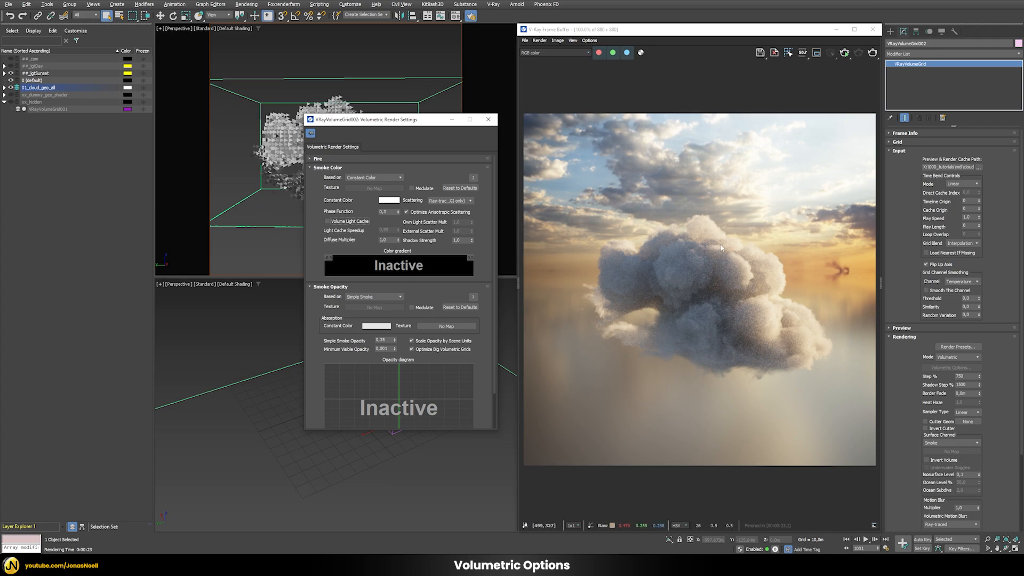
pyautogui.moveTo(753, 314)
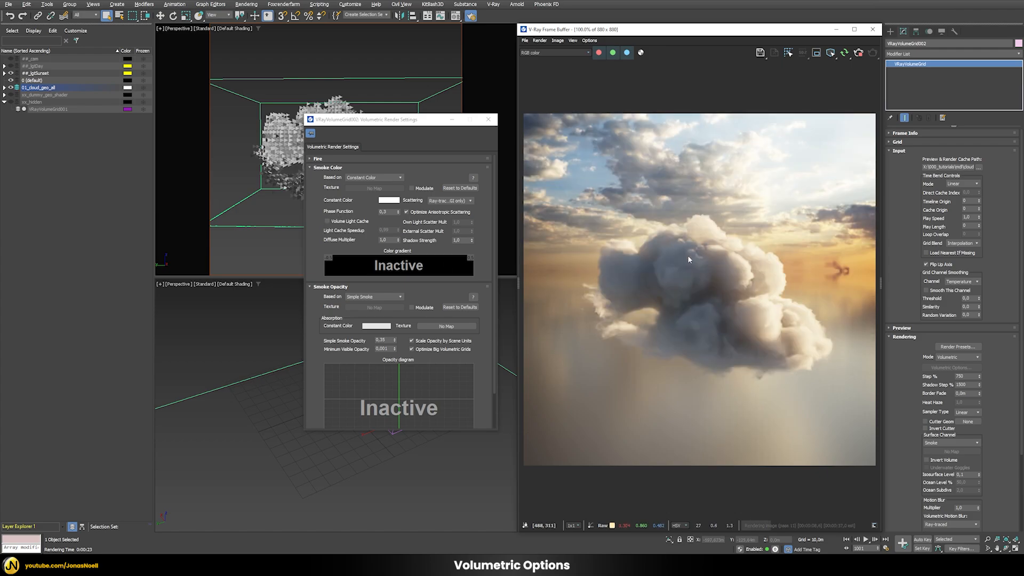
pyautogui.moveTo(739, 290)
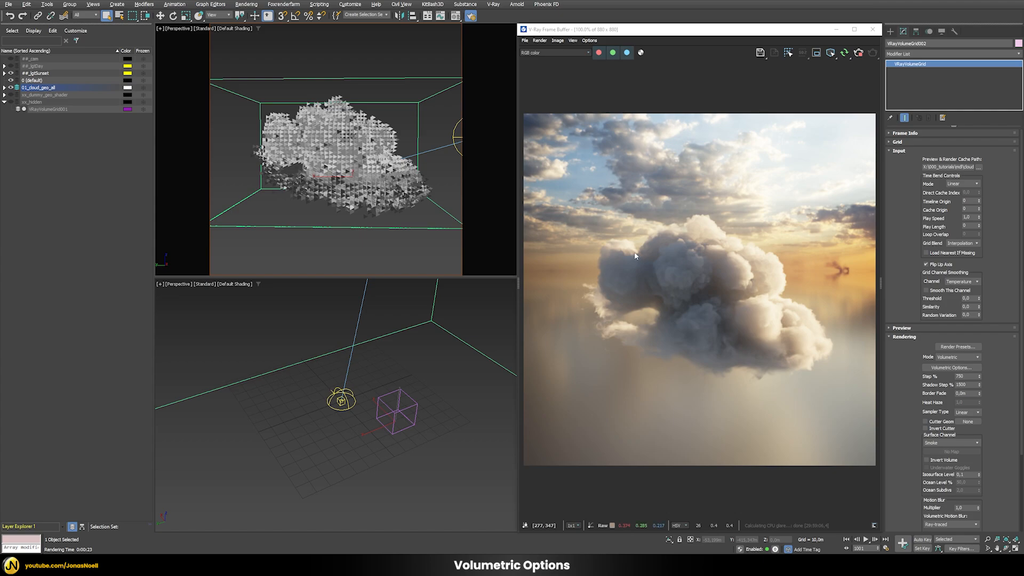
pyautogui.moveTo(484, 292)
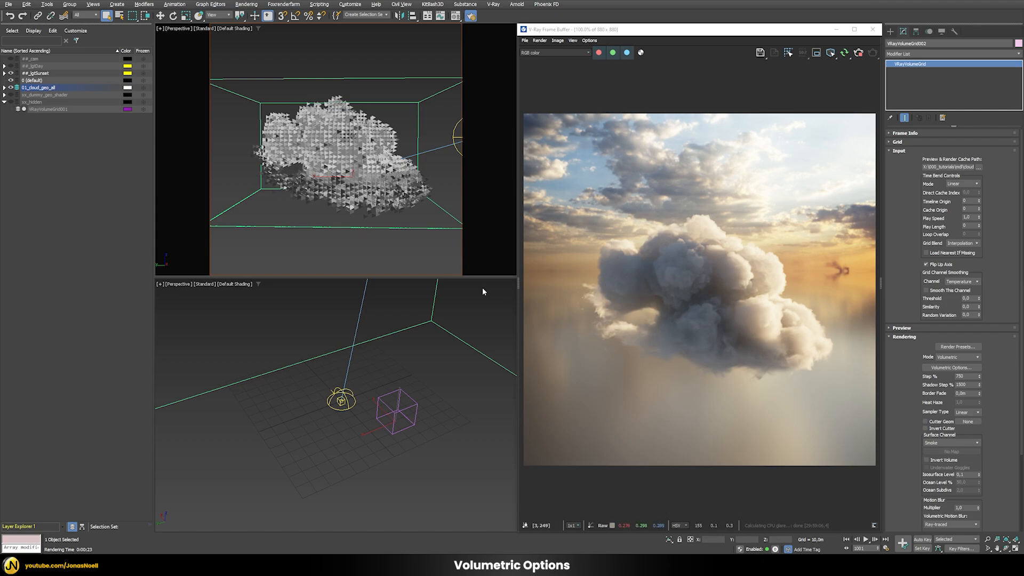